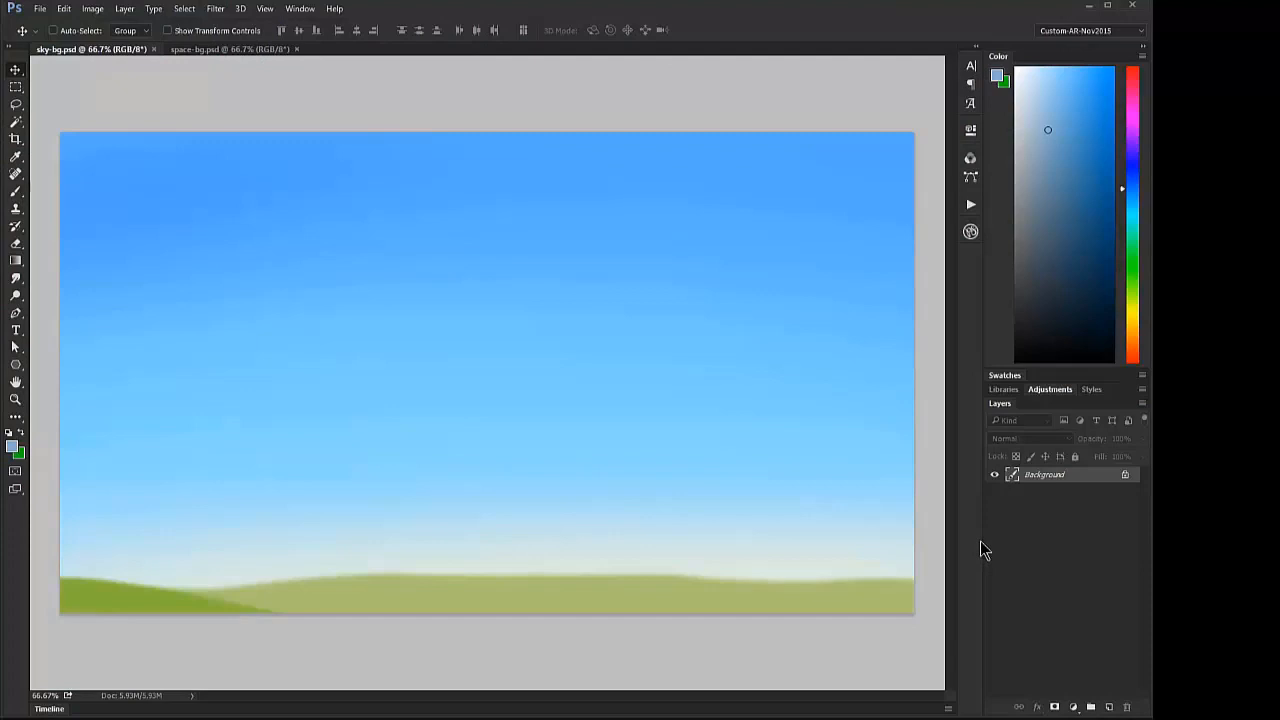
mouse_move(978, 540)
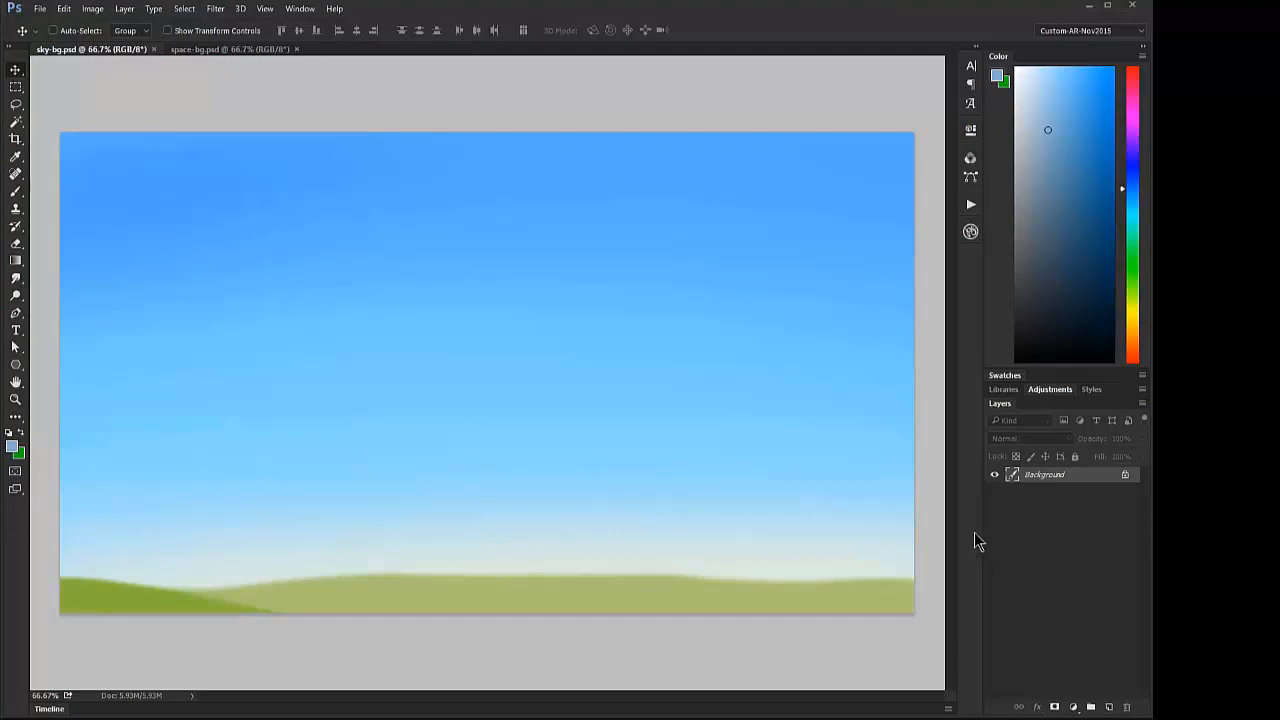
mouse_move(924, 524)
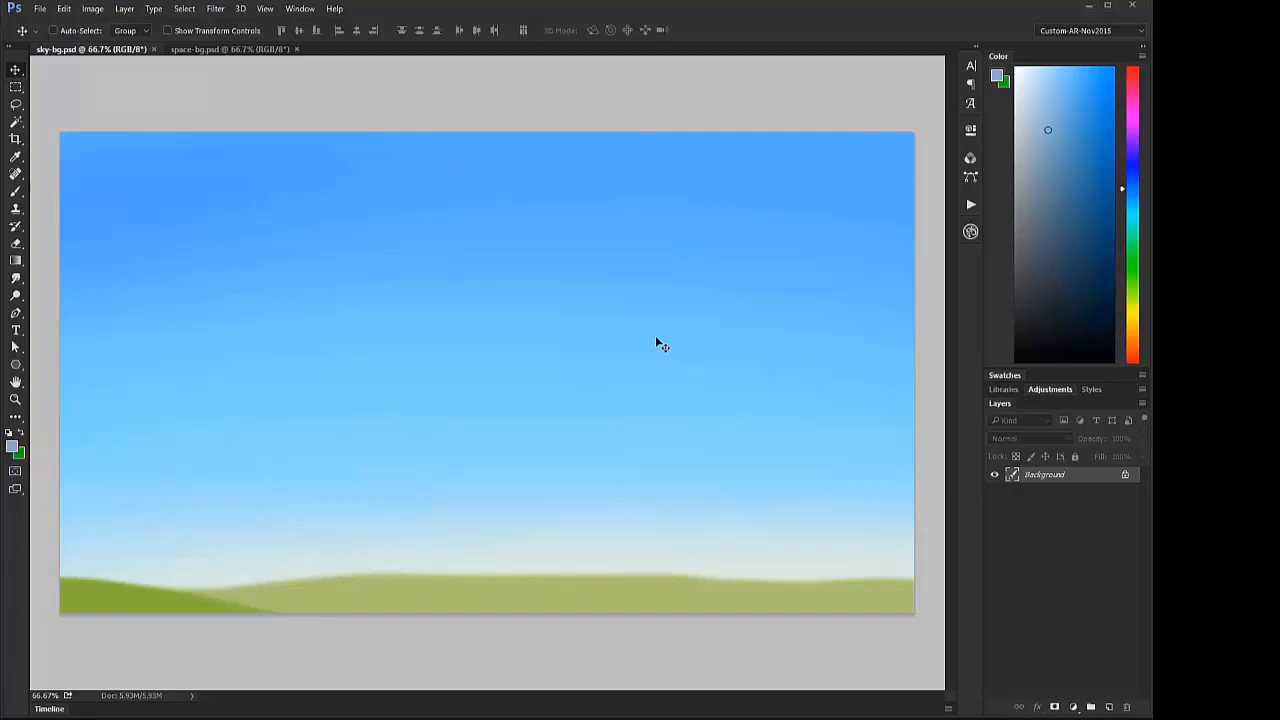
mouse_move(540, 232)
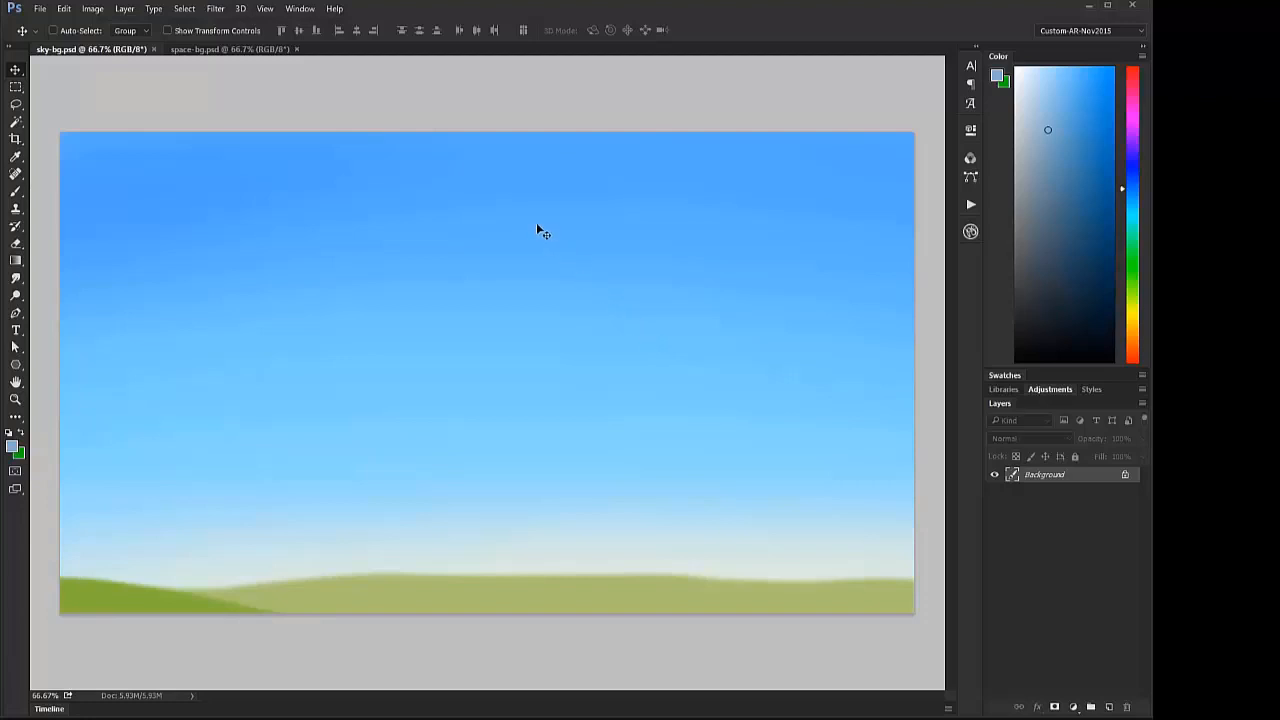
Step: Launch ParticleShop from Window > Extensions on a duplicate of the active sky layer
left_click(300, 8)
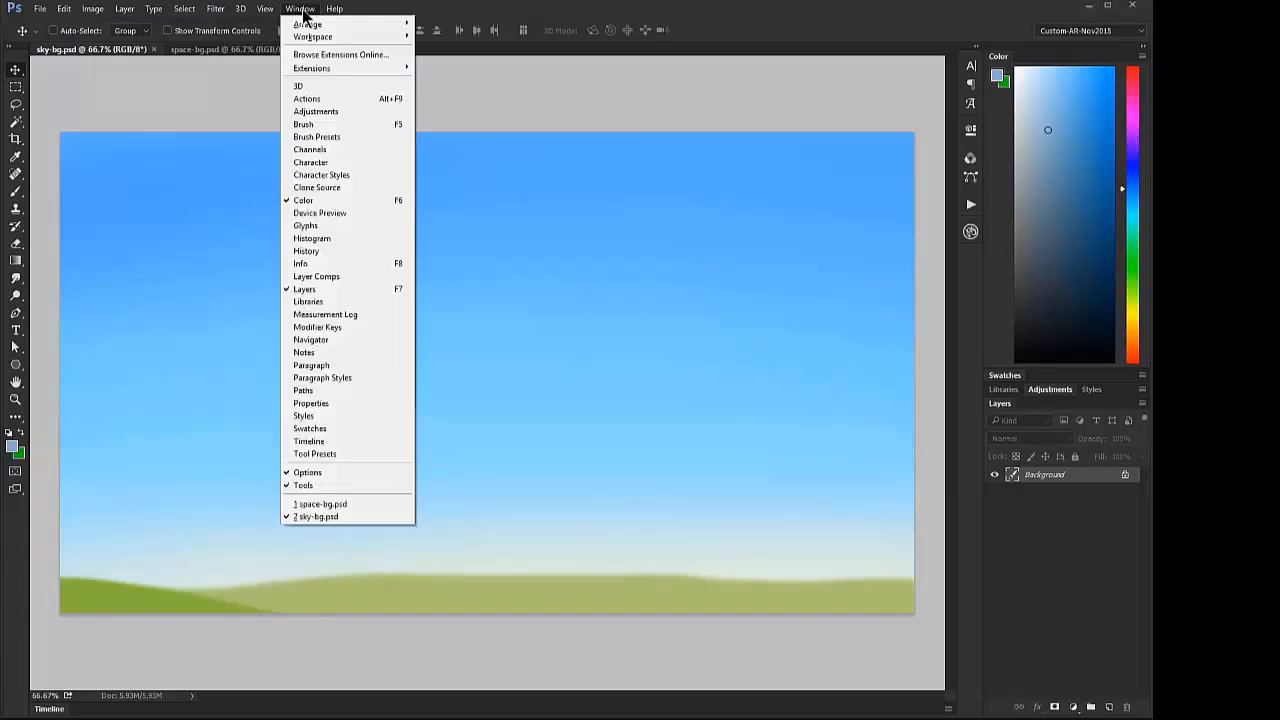
mouse_move(312, 68)
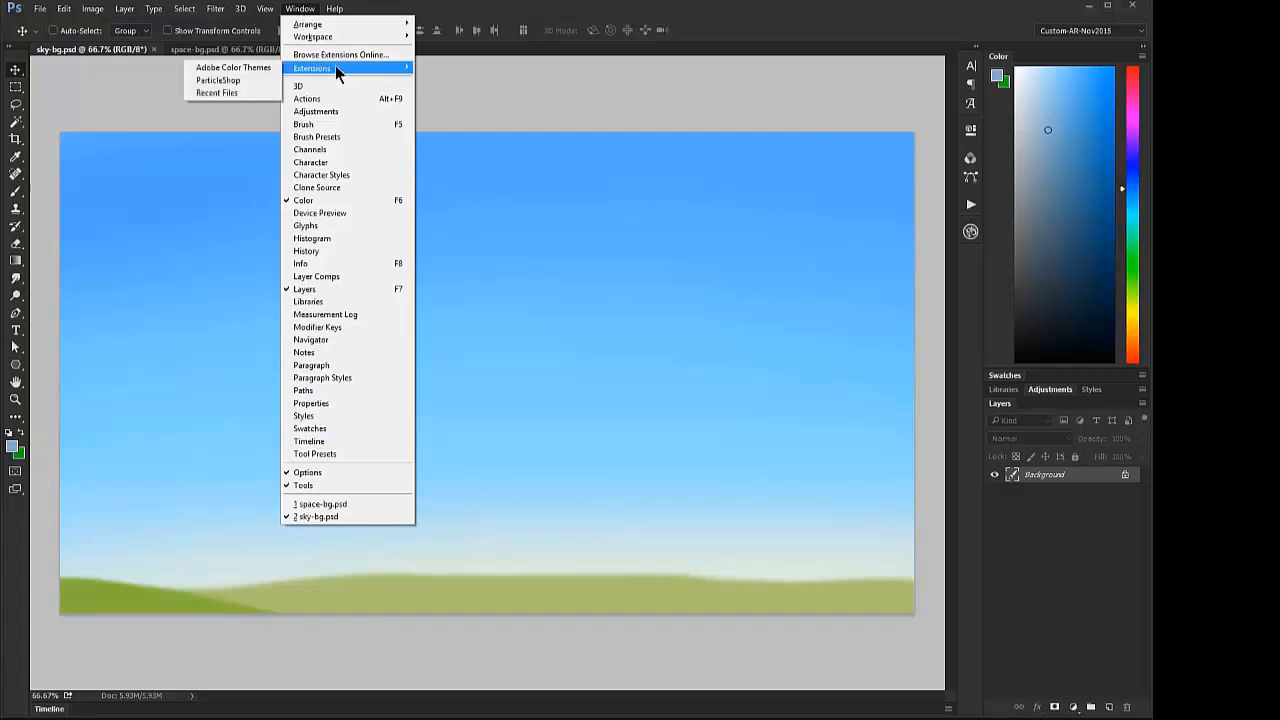
left_click(218, 80)
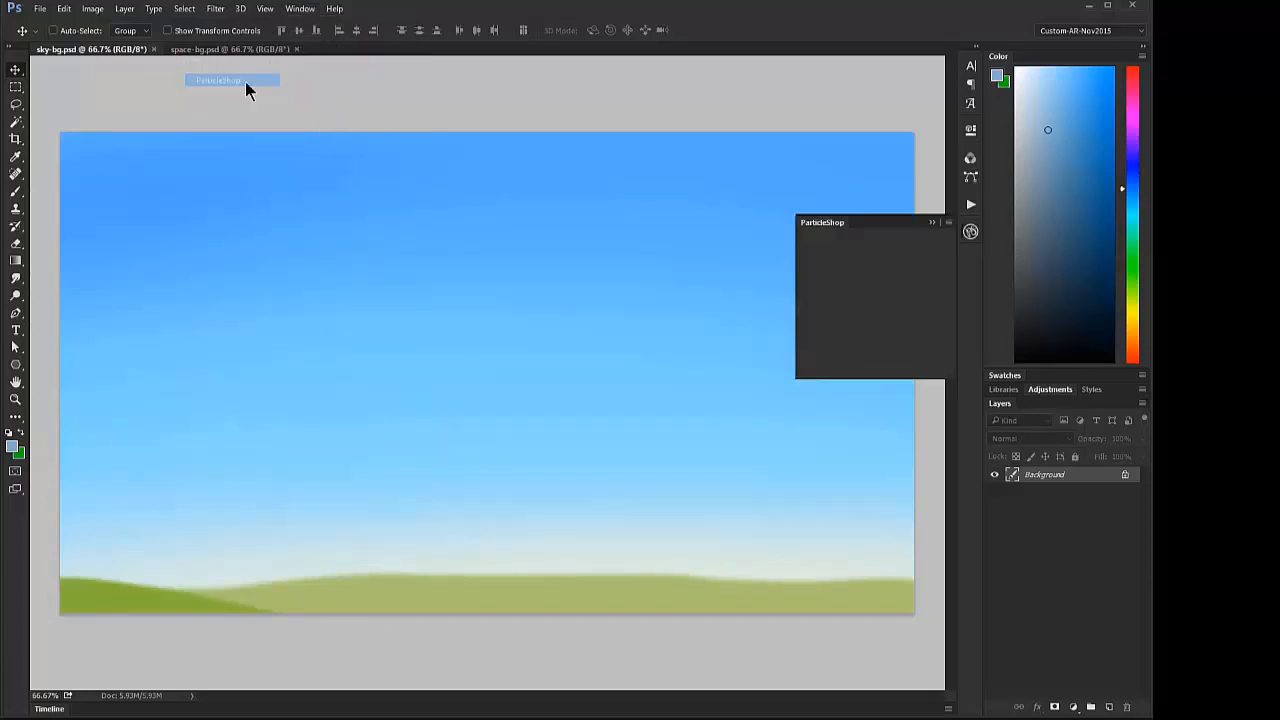
left_click(970, 232)
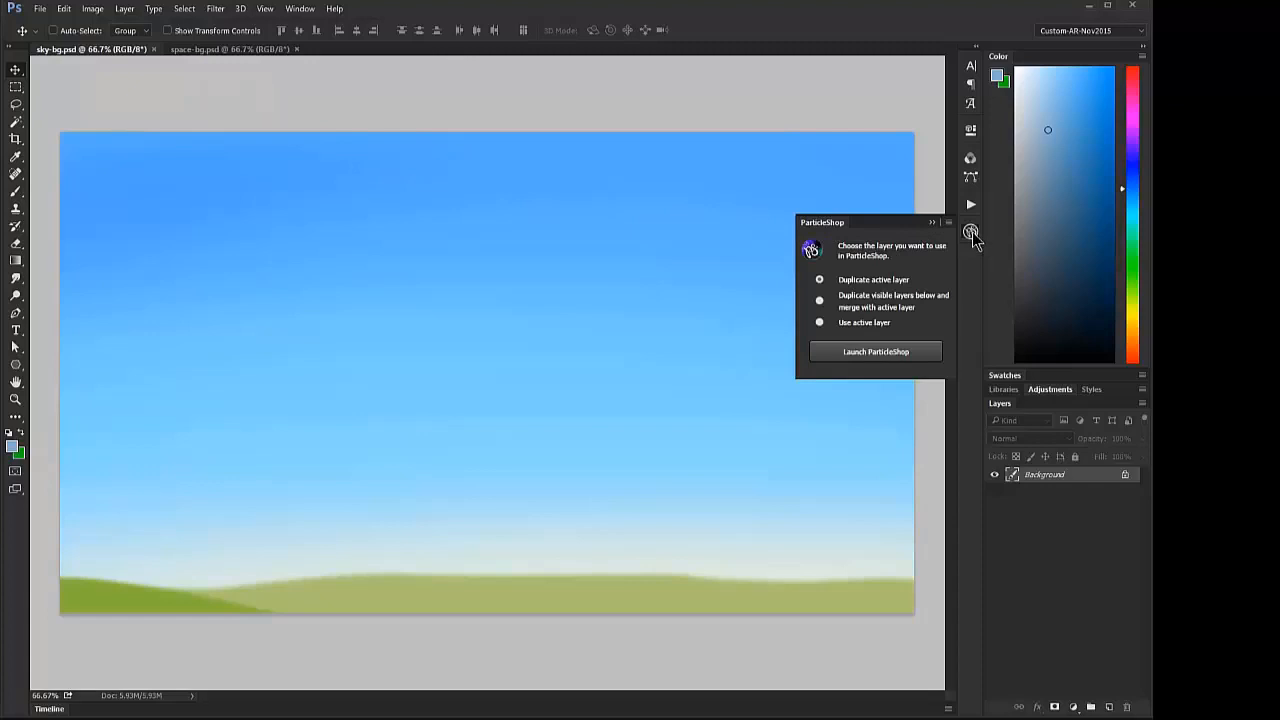
mouse_move(840, 280)
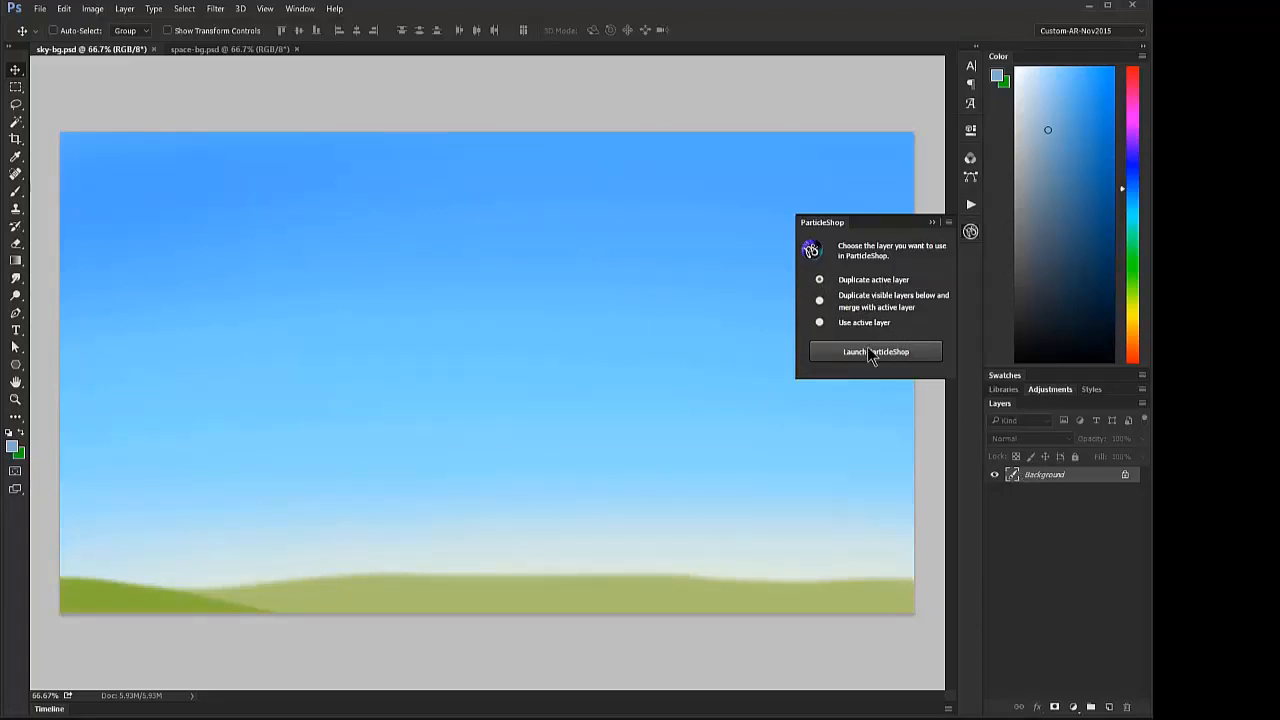
left_click(876, 352)
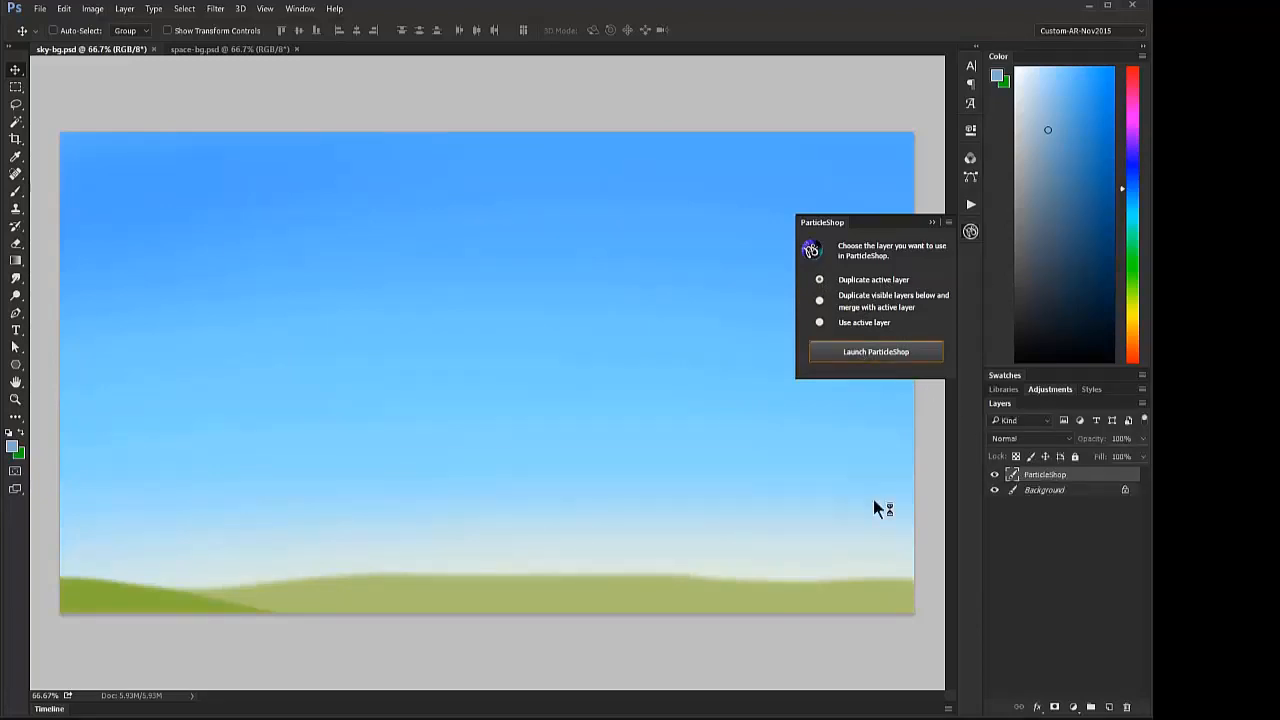
Step: Paint an Altocumulus cloud cluster across the left sky using the Atmosphere brush pack
left_click(876, 352)
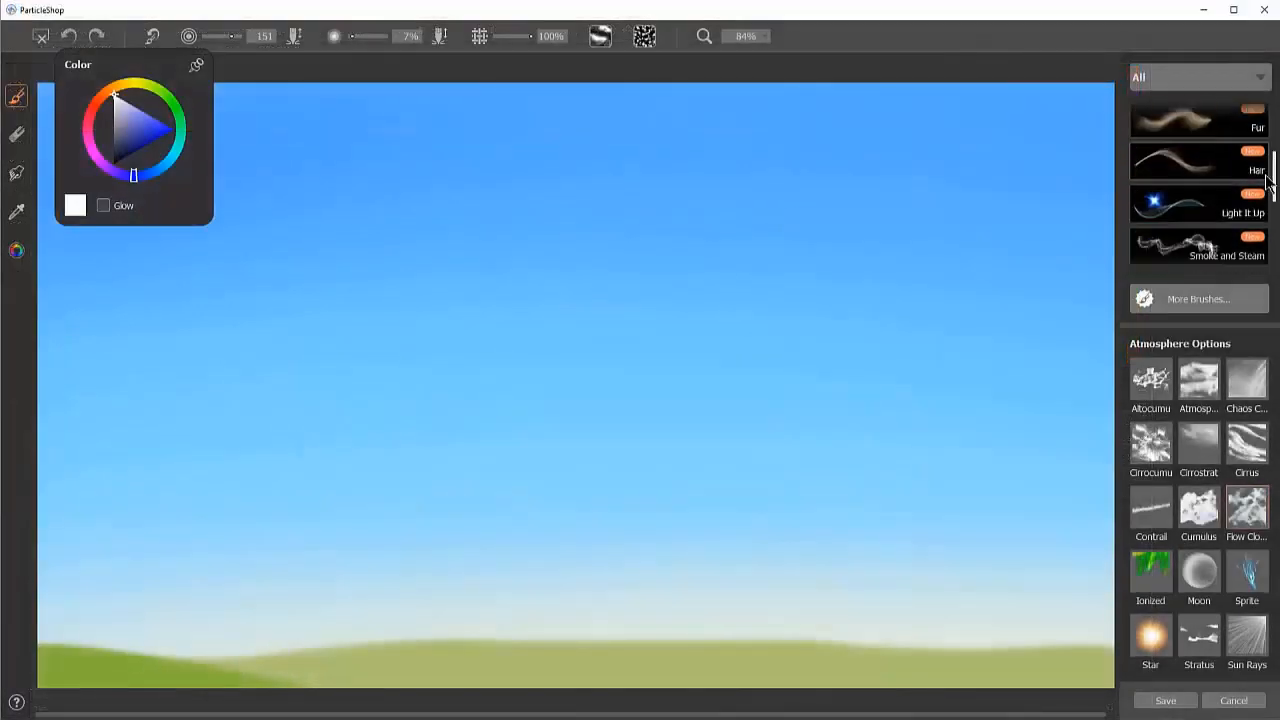
scroll("down", 3)
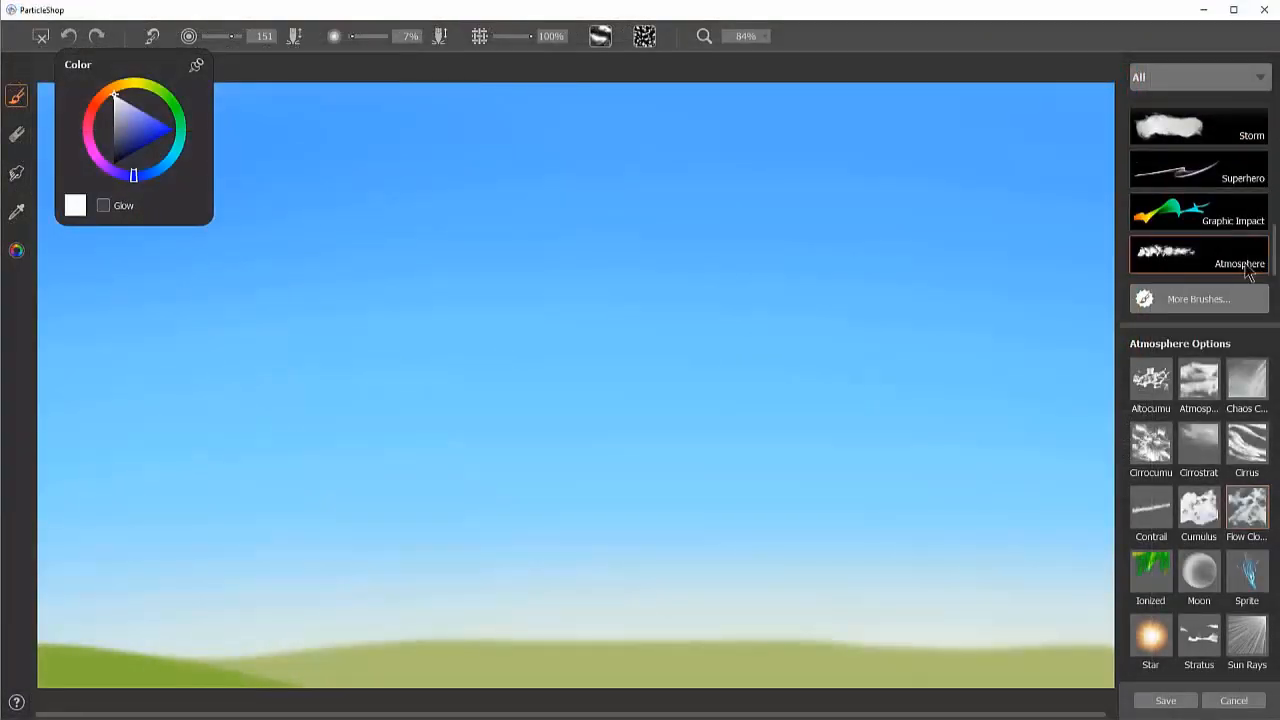
left_click(1150, 378)
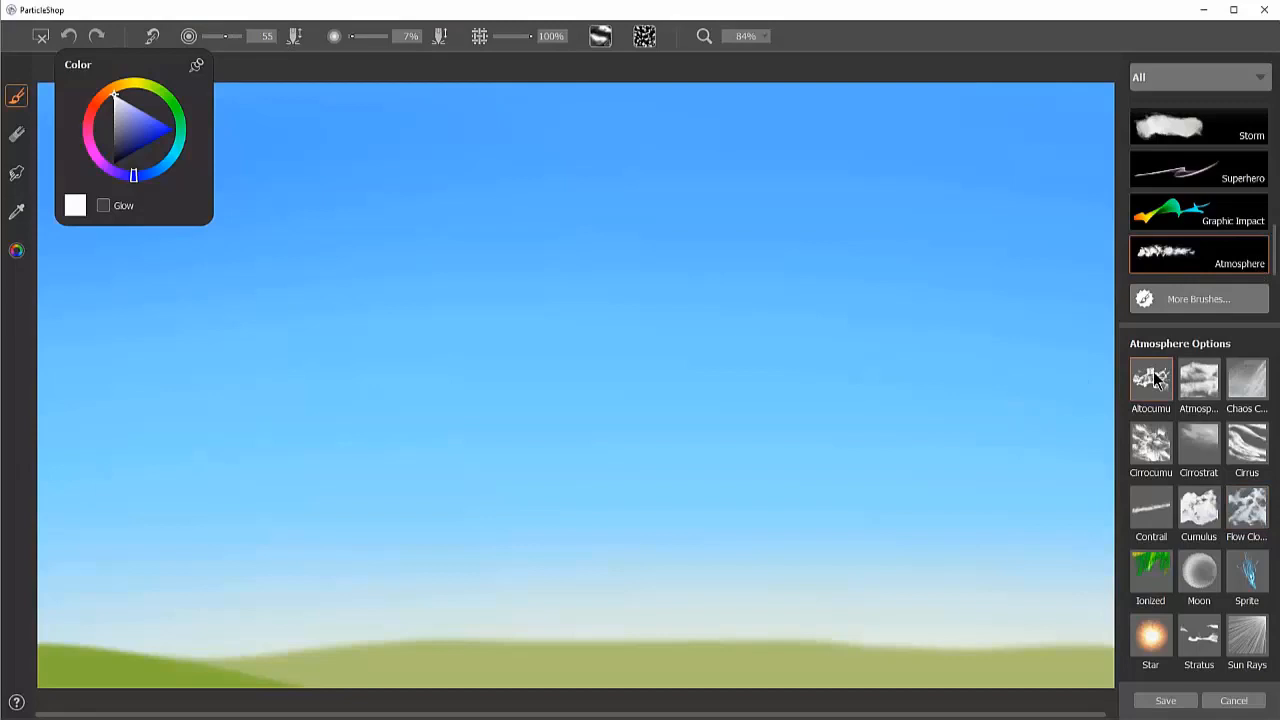
mouse_move(1156, 384)
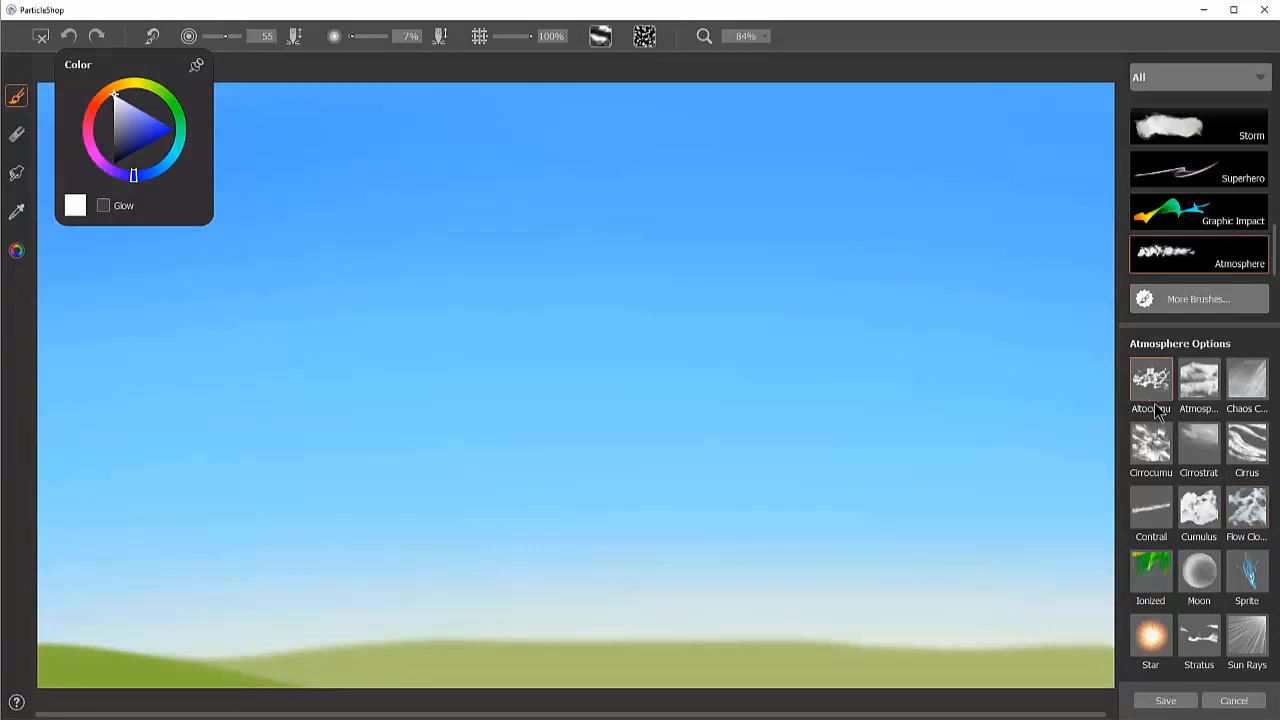
left_click(104, 204)
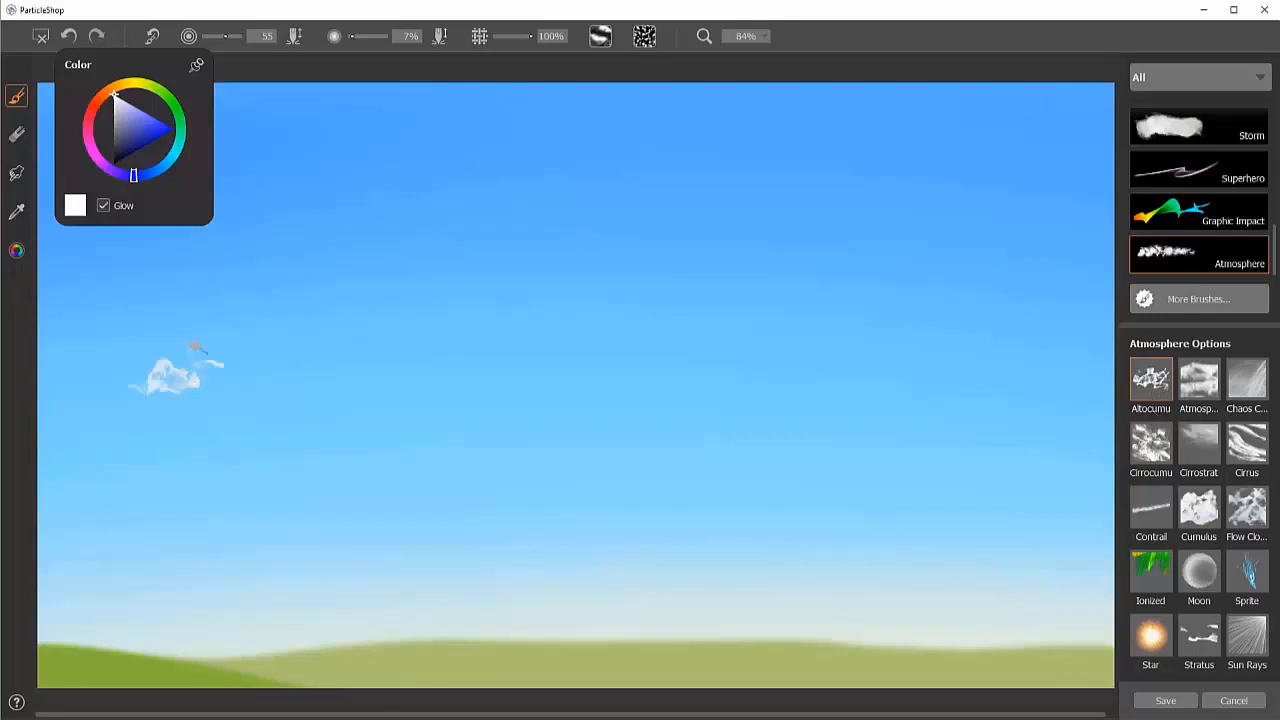
left_click_drag(180, 370, 250, 376)
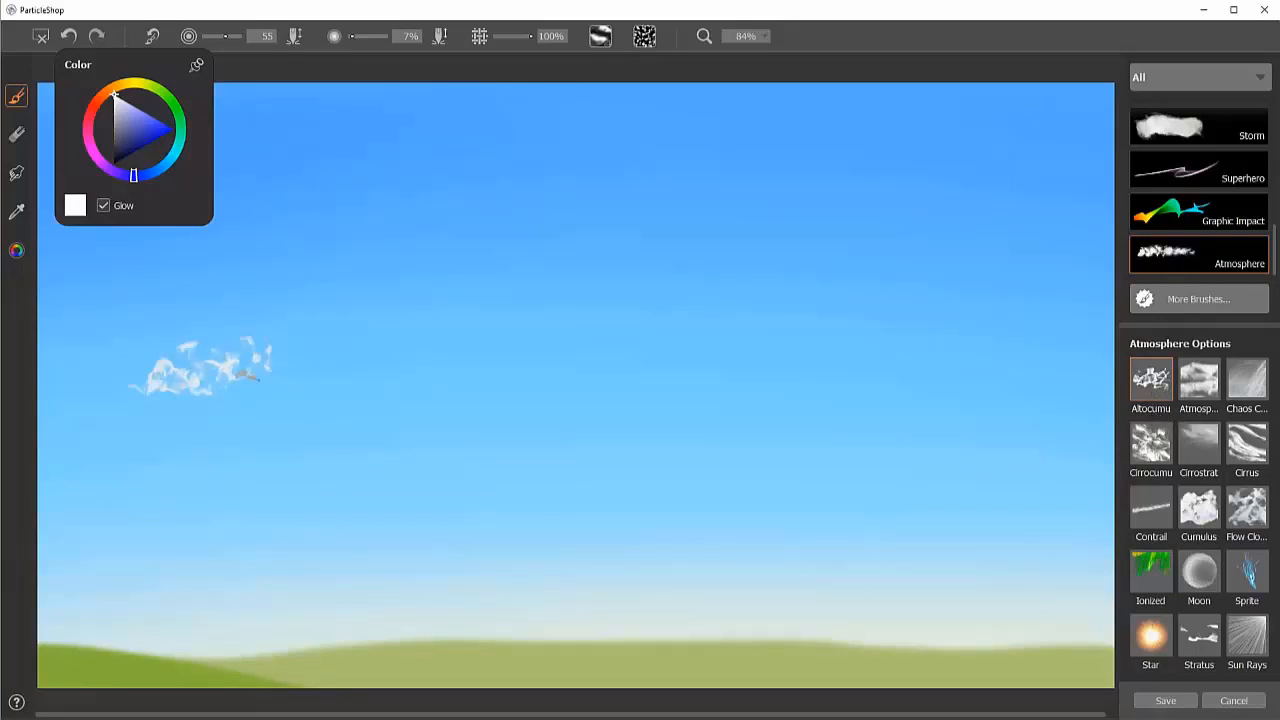
left_click_drag(230, 376, 296, 356)
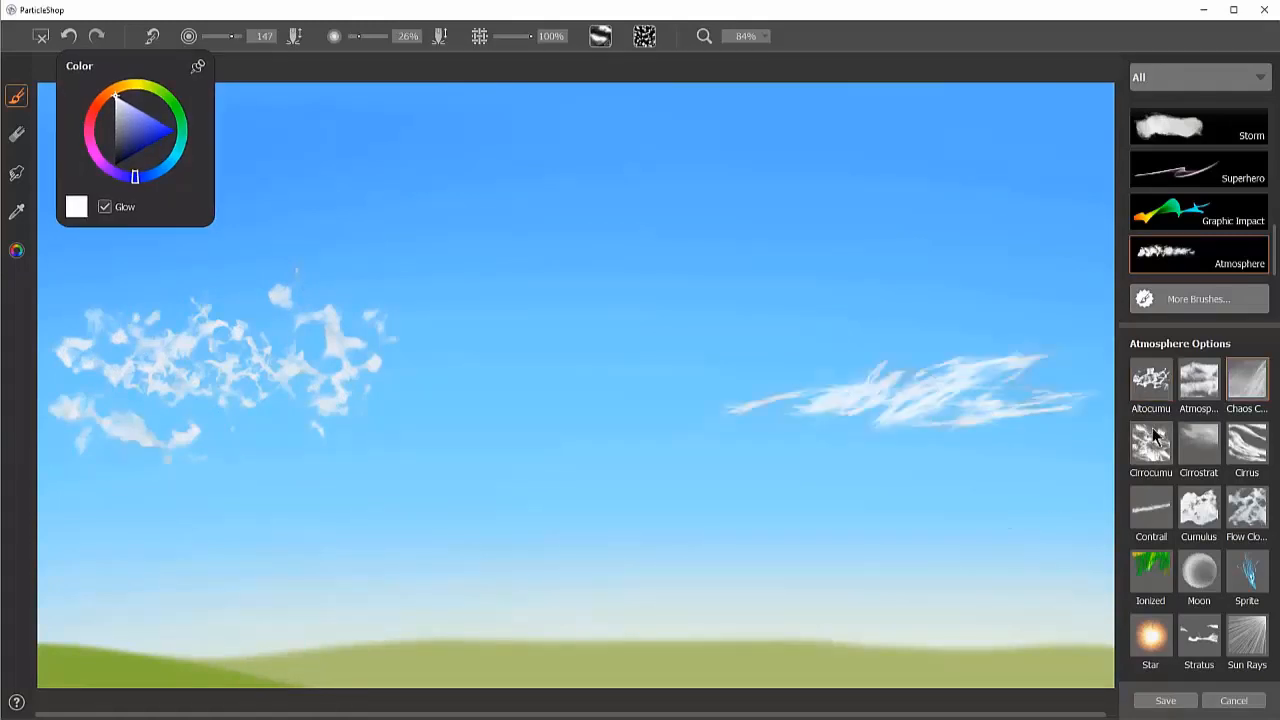
Step: Build puffy cloud clusters in the upper middle sky and further to the right
left_click(104, 206)
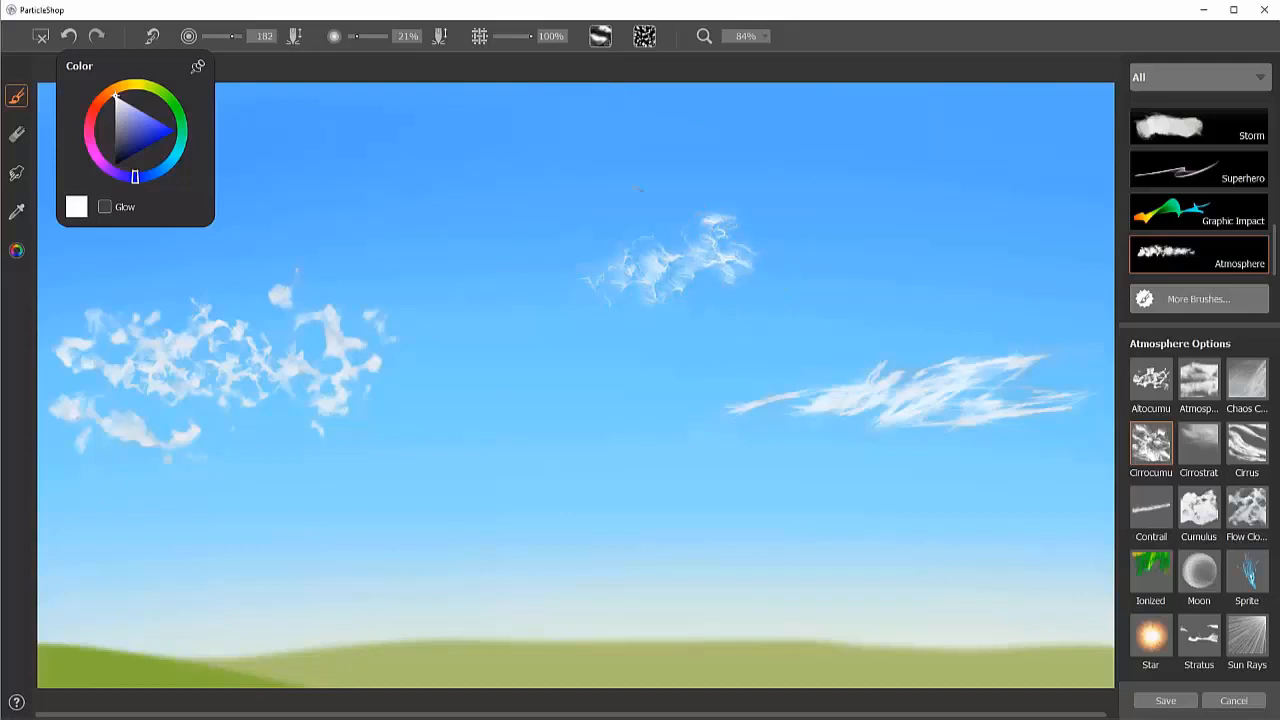
left_click(684, 216)
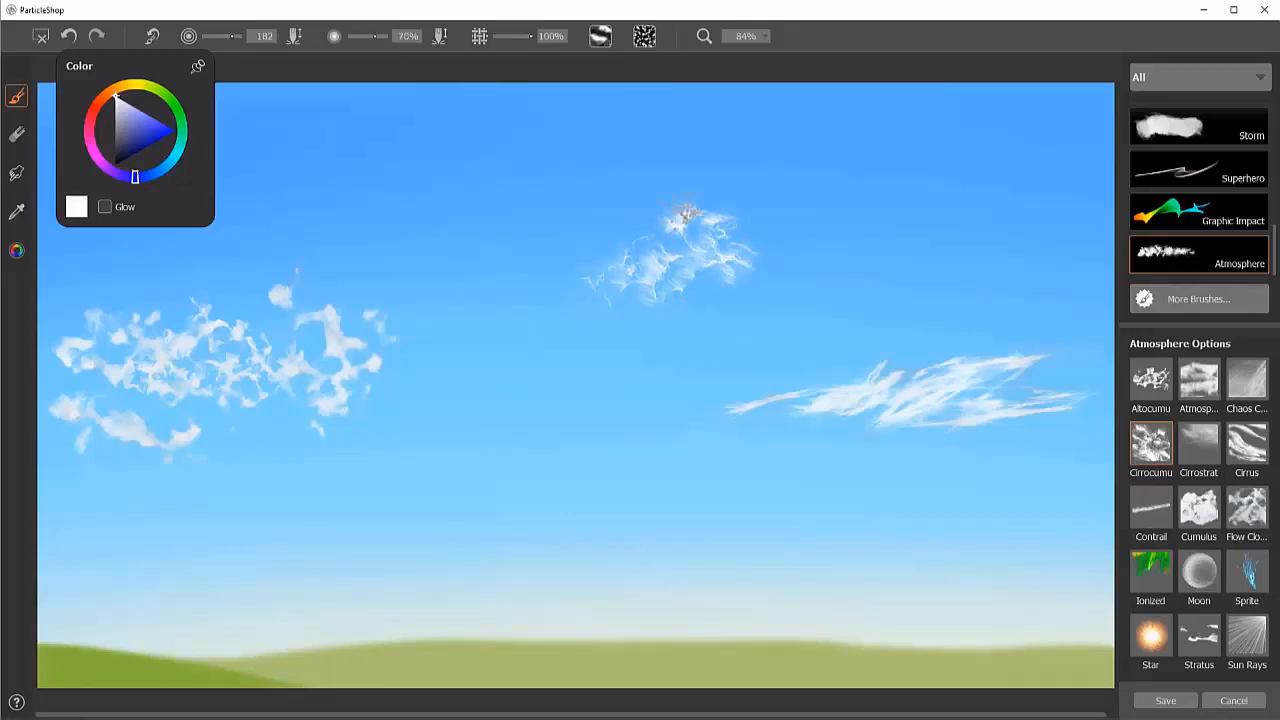
left_click(684, 240)
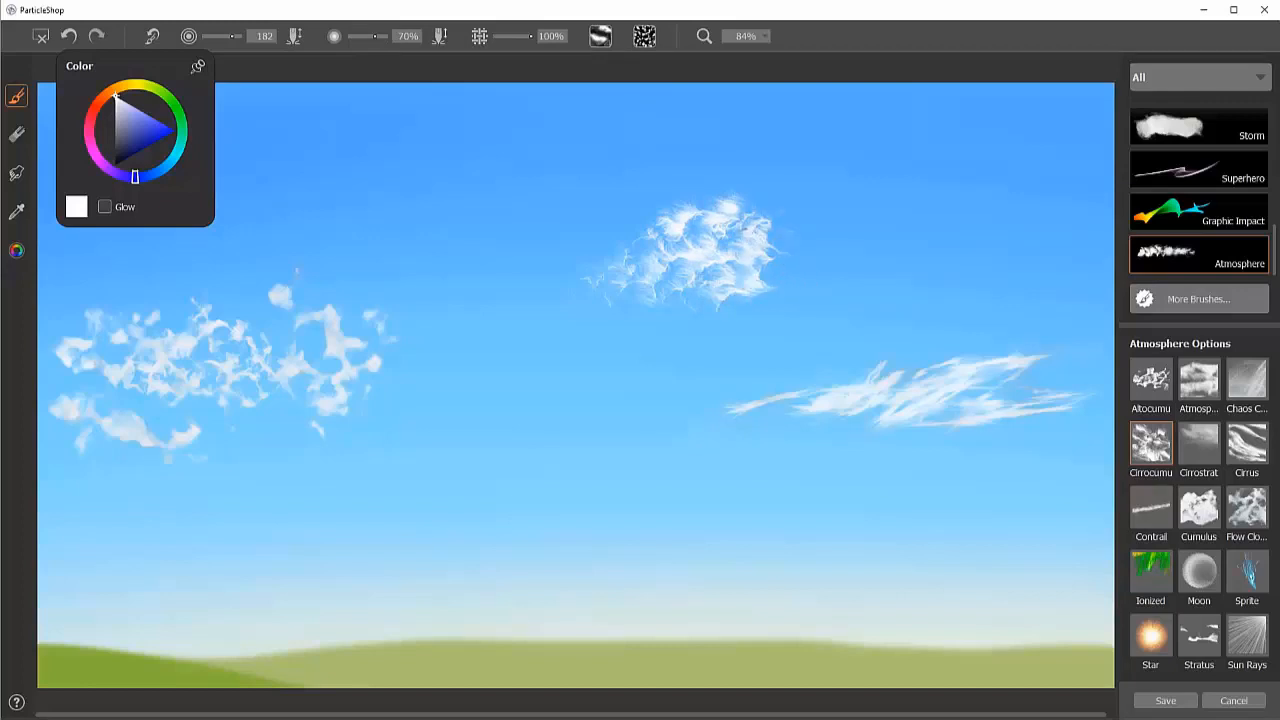
left_click(644, 36)
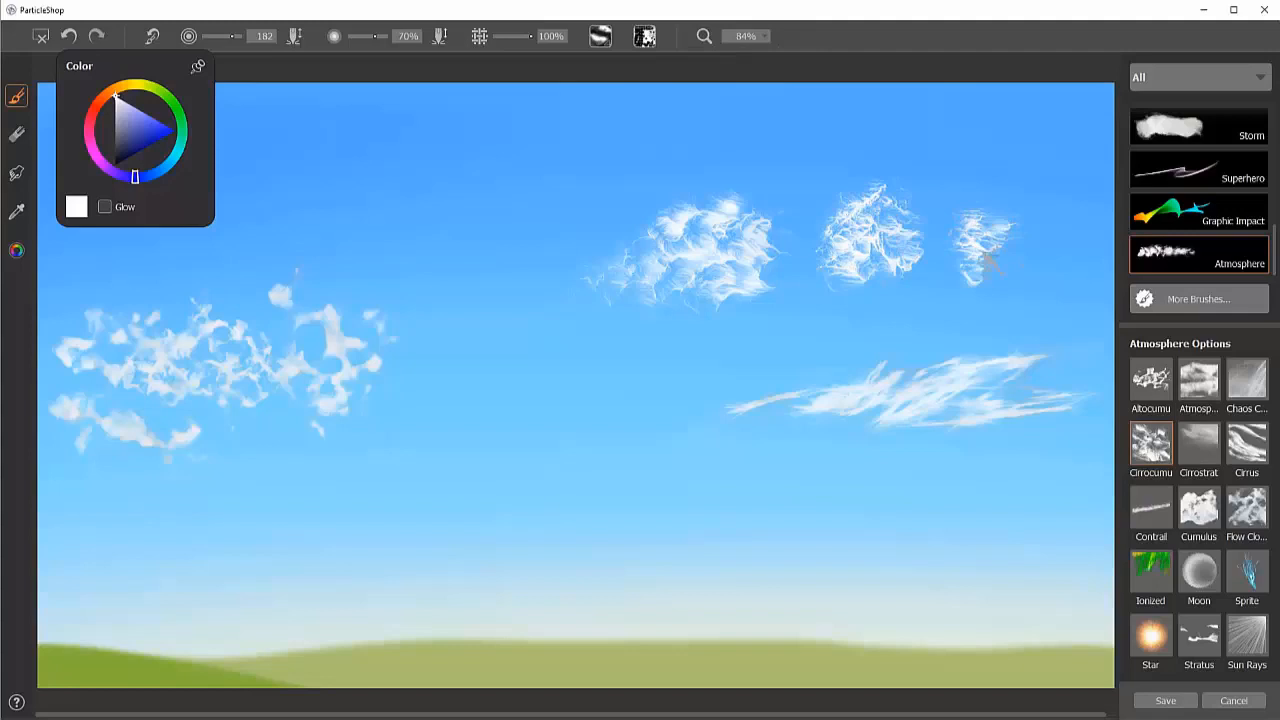
left_click(644, 36)
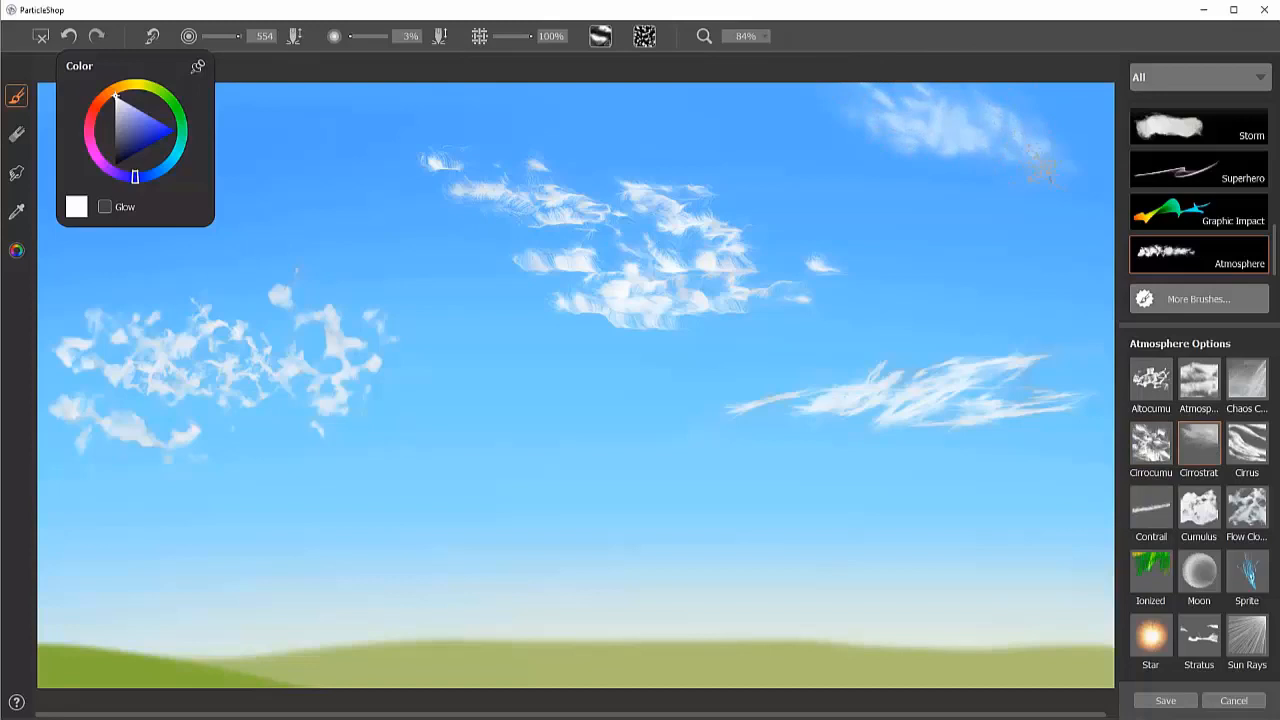
Step: Spread soft clouds near the top-right corner and pick a different particle shape
left_click(644, 36)
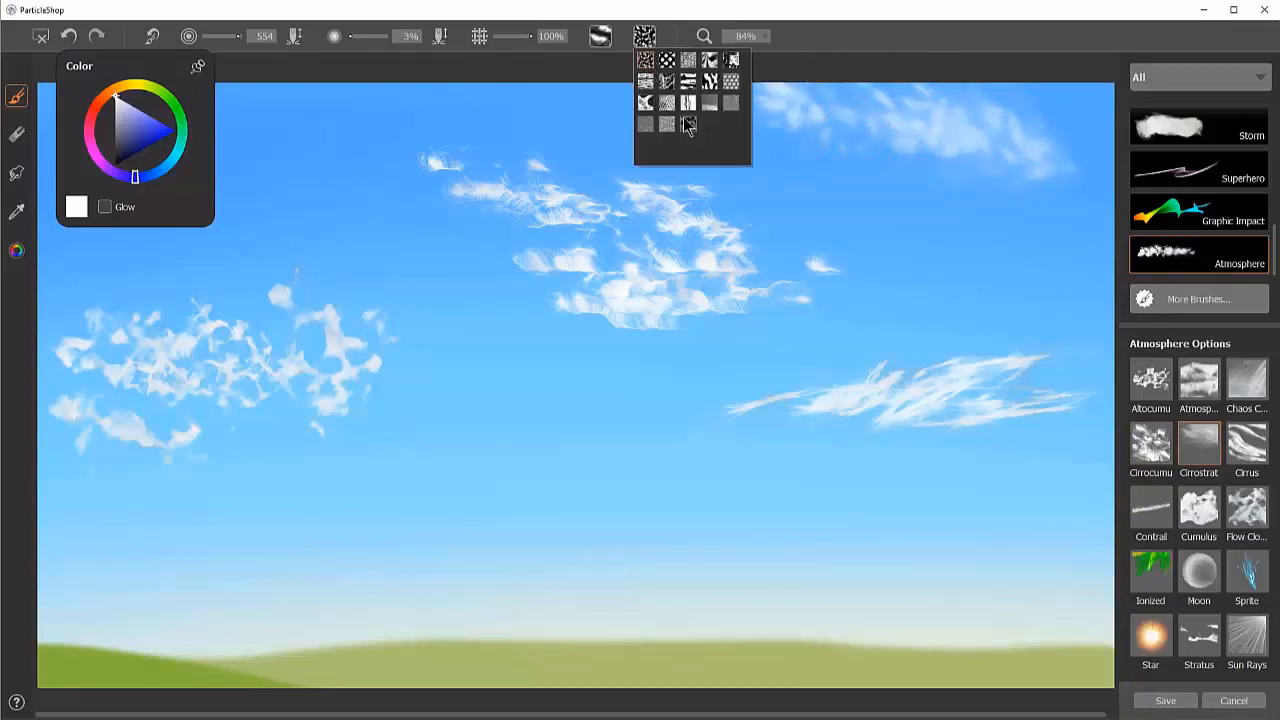
left_click(600, 36)
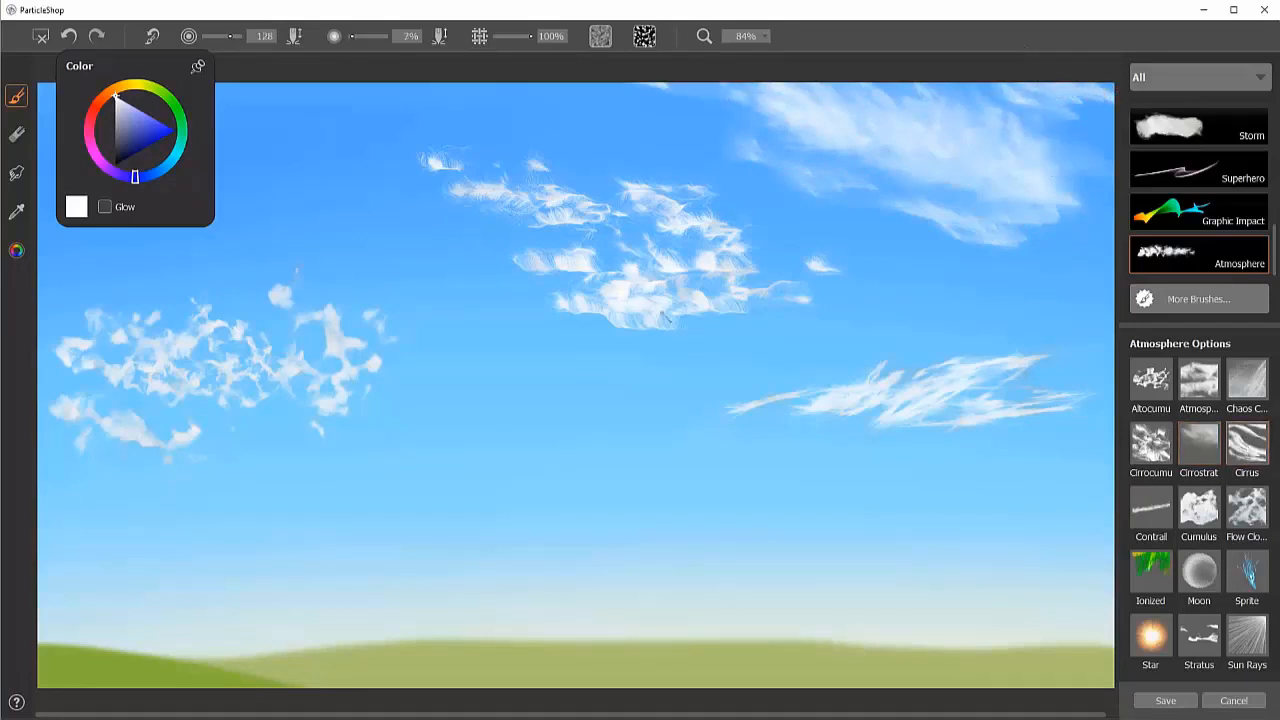
Step: Move the Color panel aside, paint wispy streaks upper-left, and undo the dark grey stroke
left_click_drag(80, 66, 944, 112)
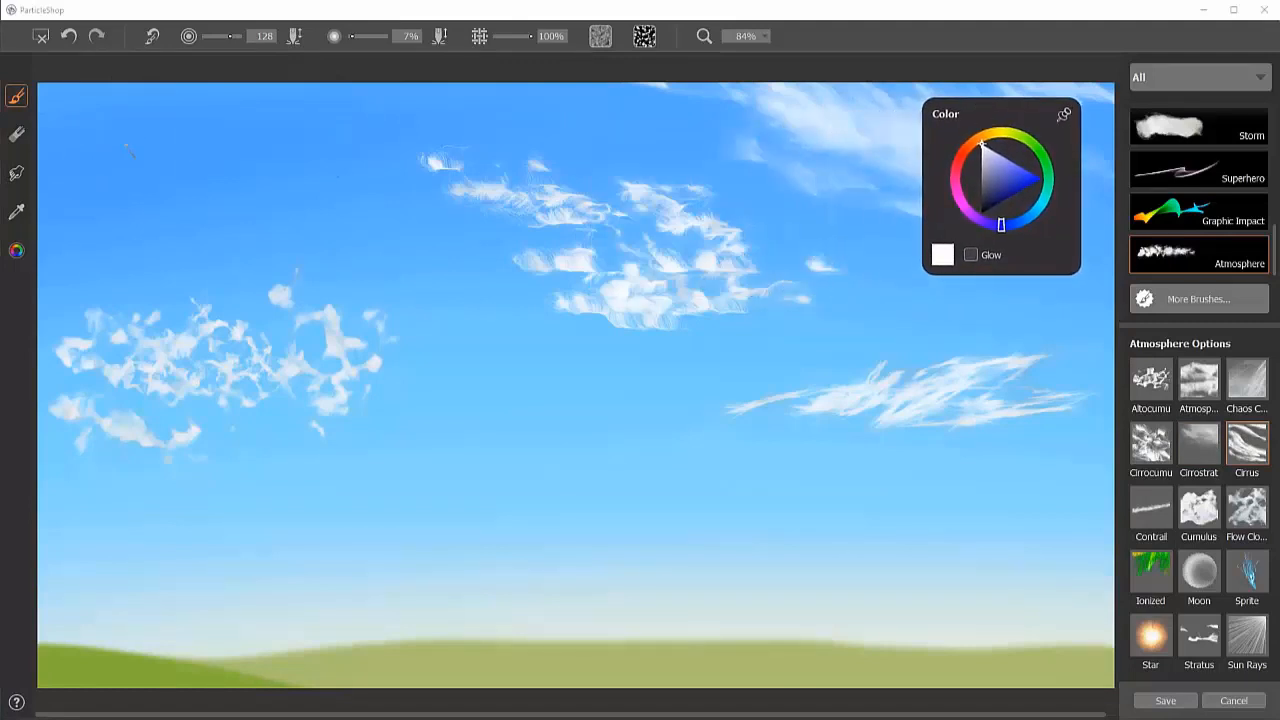
left_click_drag(100, 140, 60, 120)
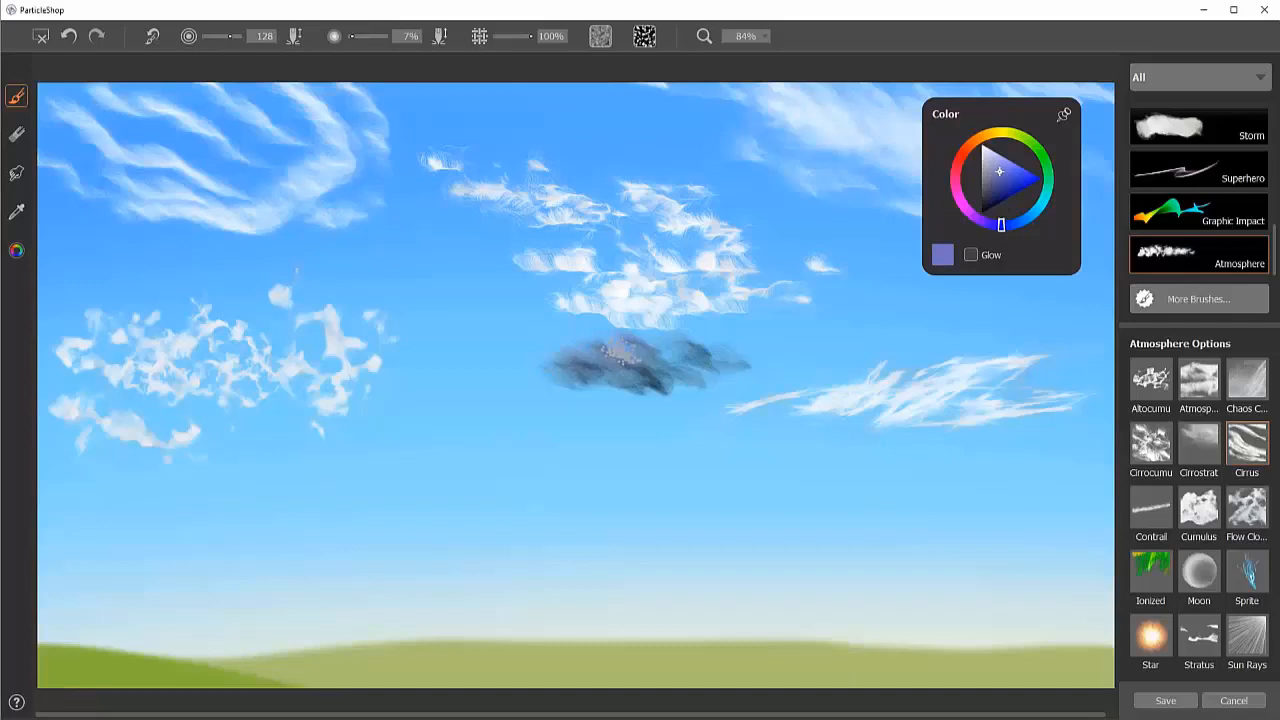
left_click(984, 148)
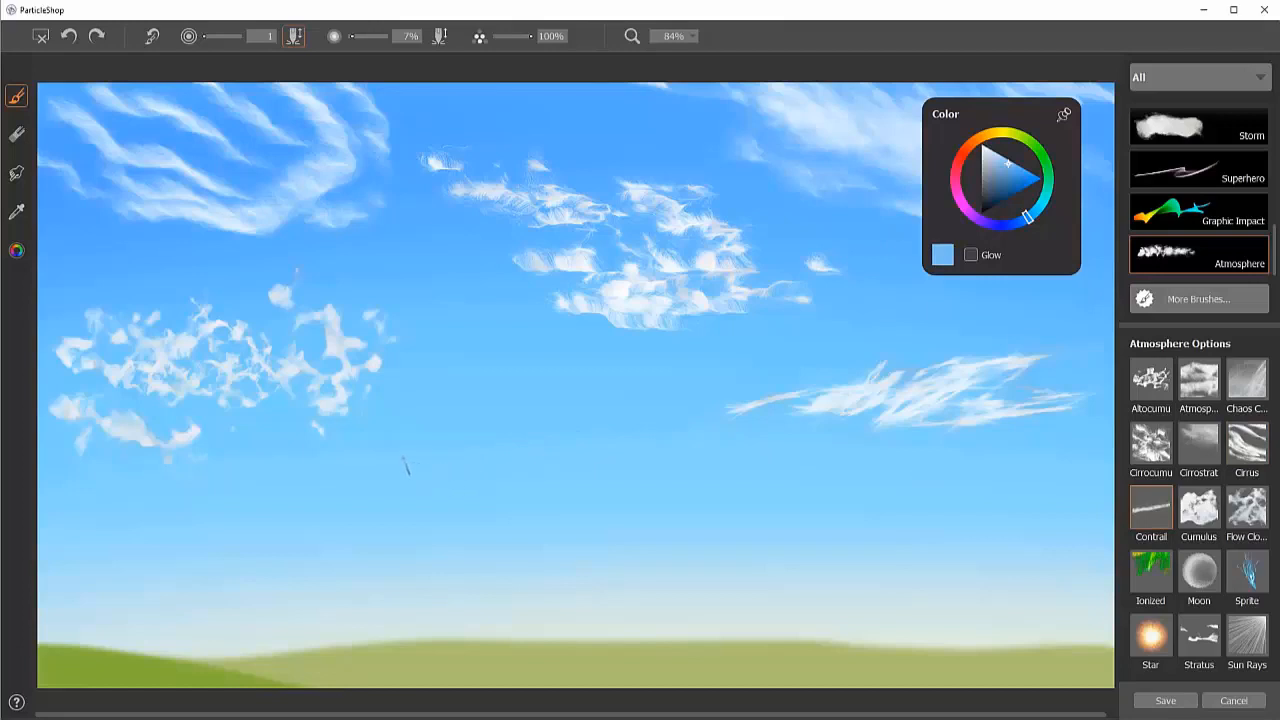
mouse_move(284, 488)
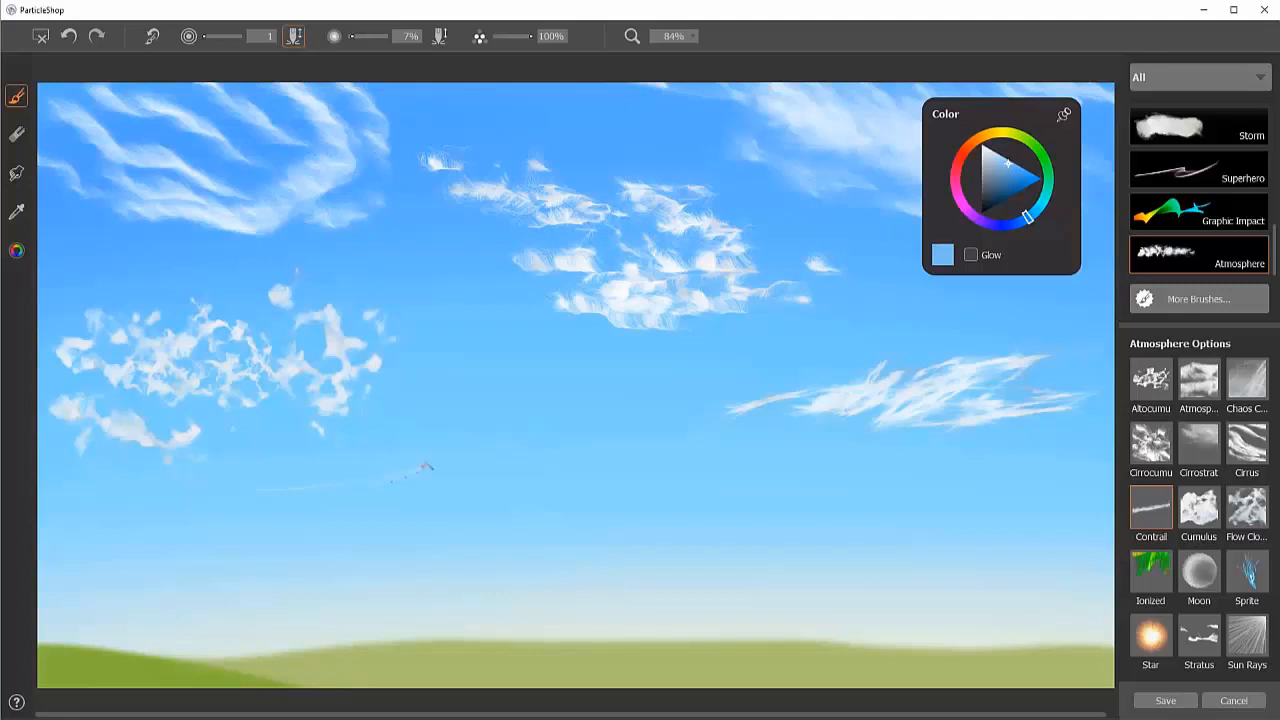
Step: Draw a thin light-blue contrail streak across the lower-middle sky with size 1
left_click_drag(400, 476, 750, 384)
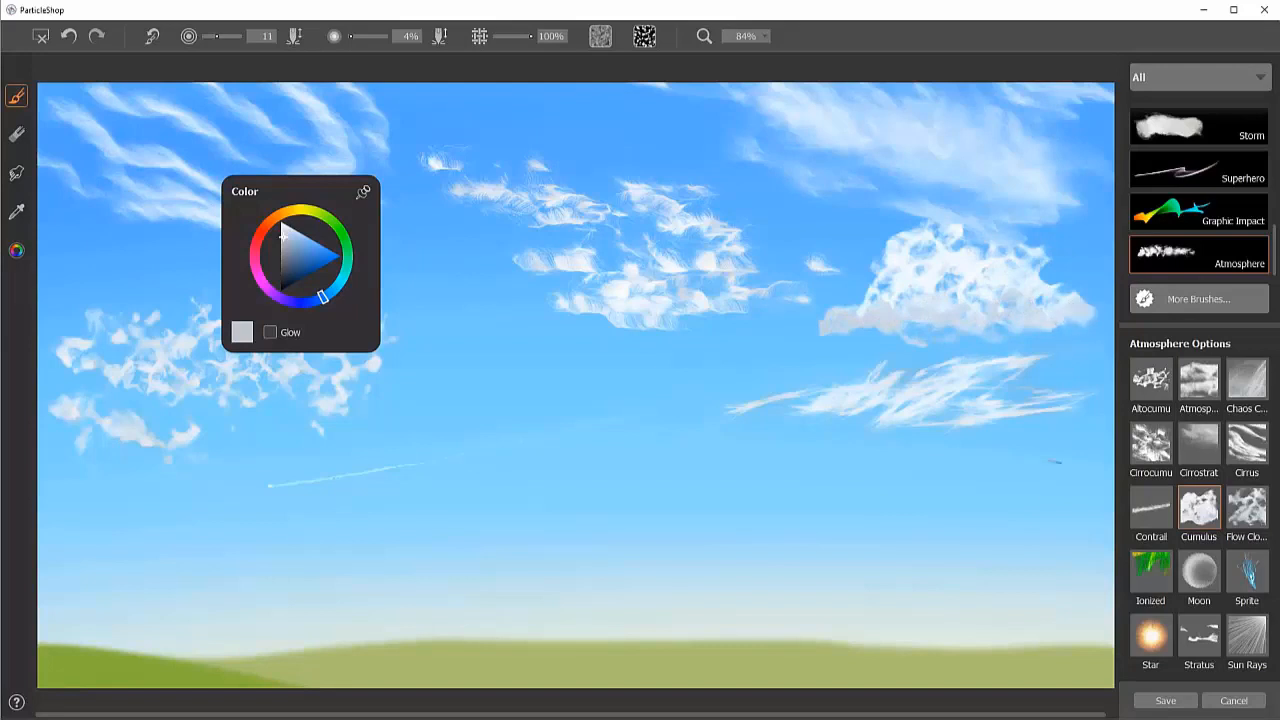
Step: Pick white as the paint colour and enable the Glow effect
left_click(280, 220)
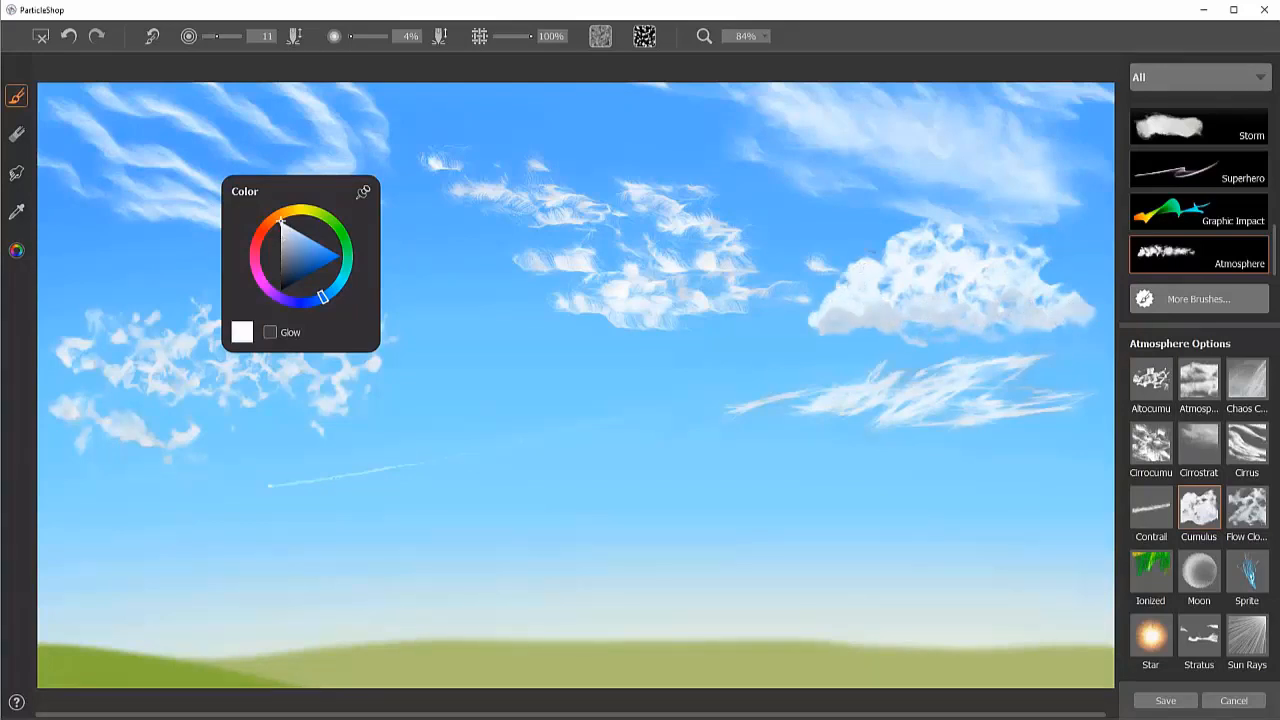
left_click(270, 332)
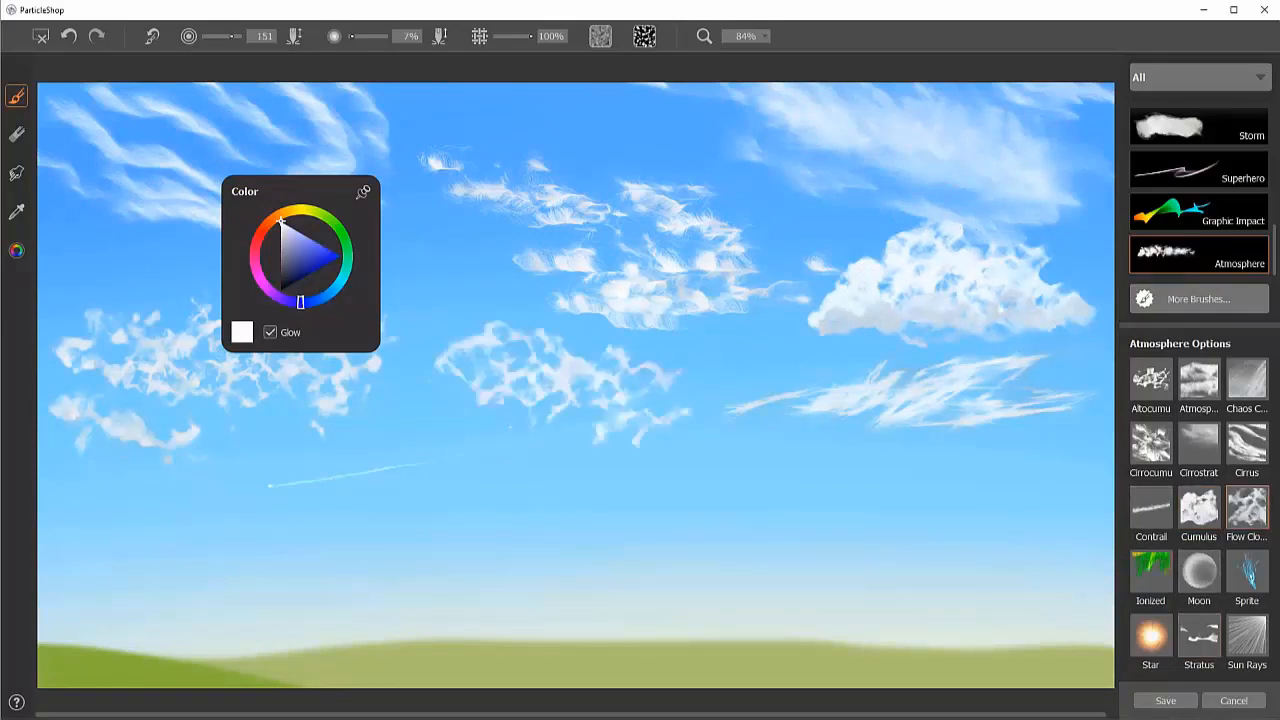
Step: Turn Glow off, switch to a streaky particle shape, and merge the strokes into the image
left_click(268, 332)
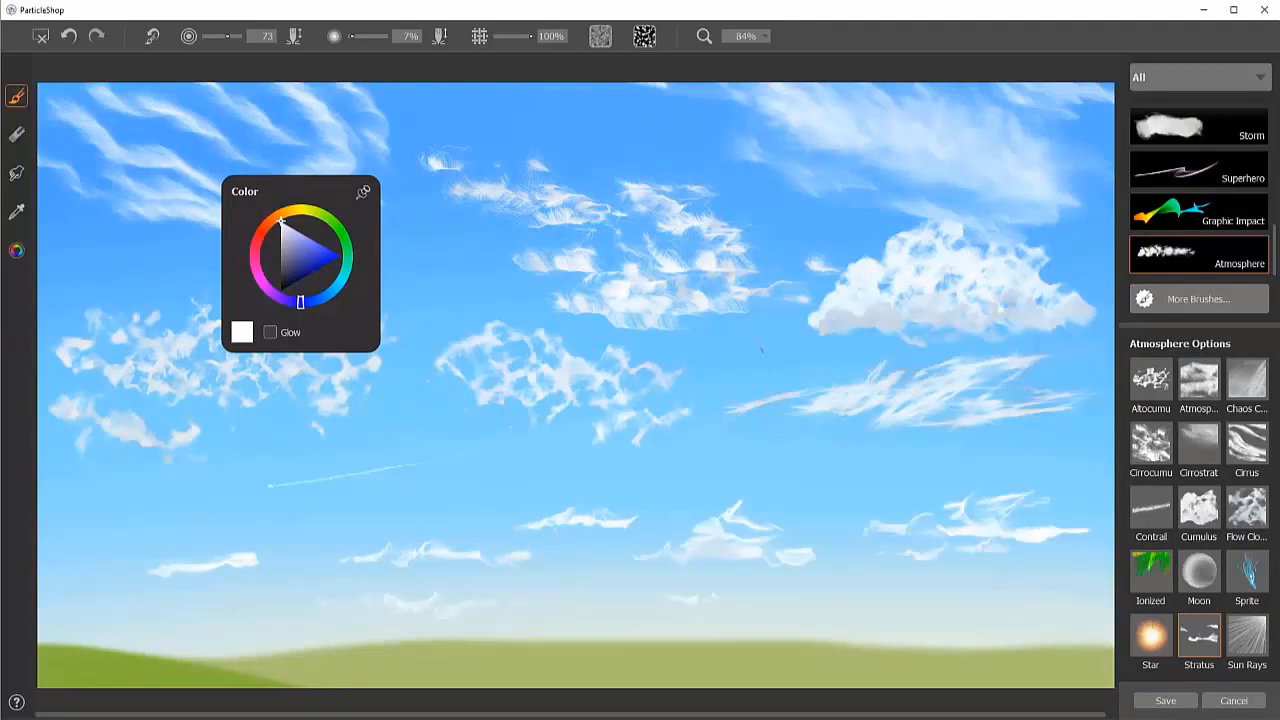
left_click(644, 36)
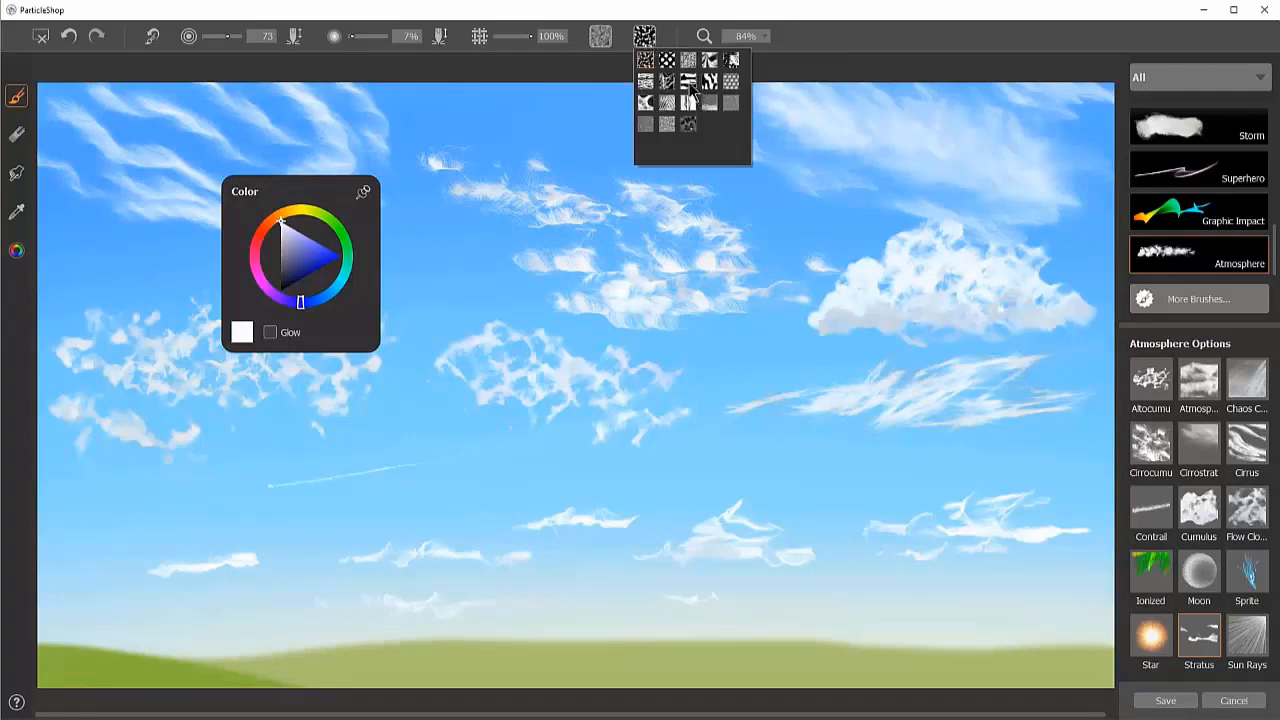
left_click(688, 82)
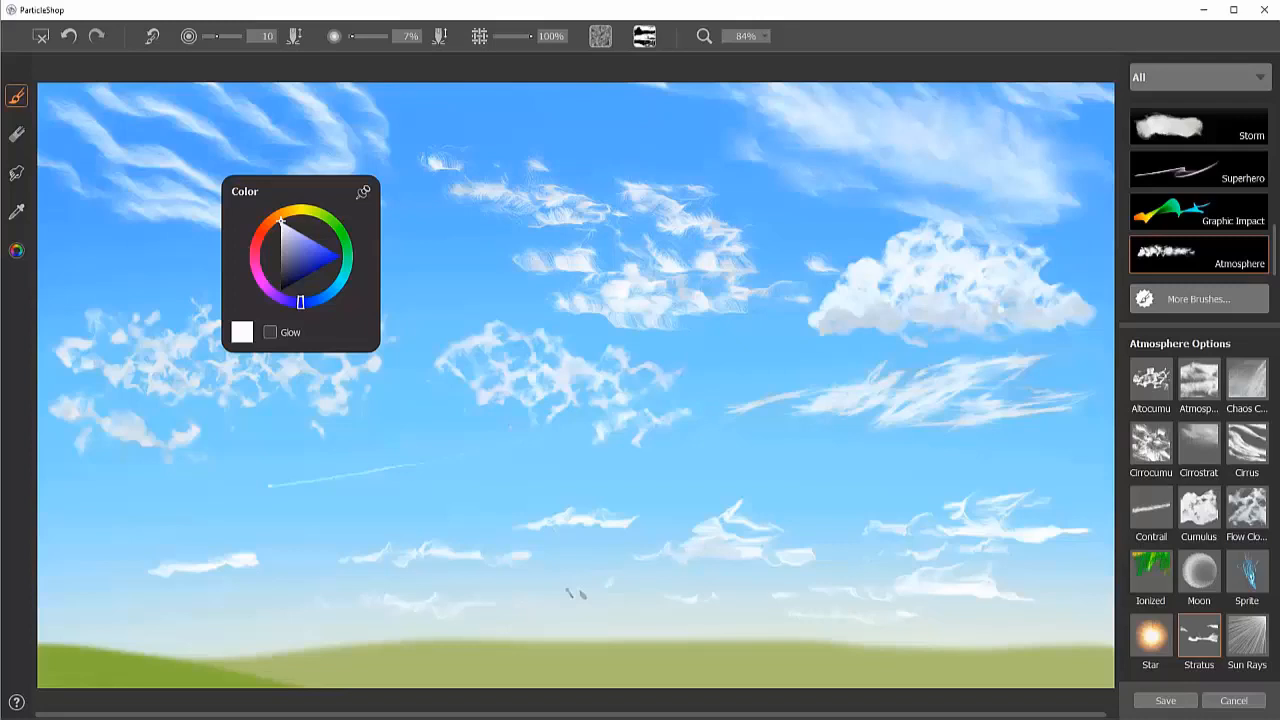
mouse_move(596, 620)
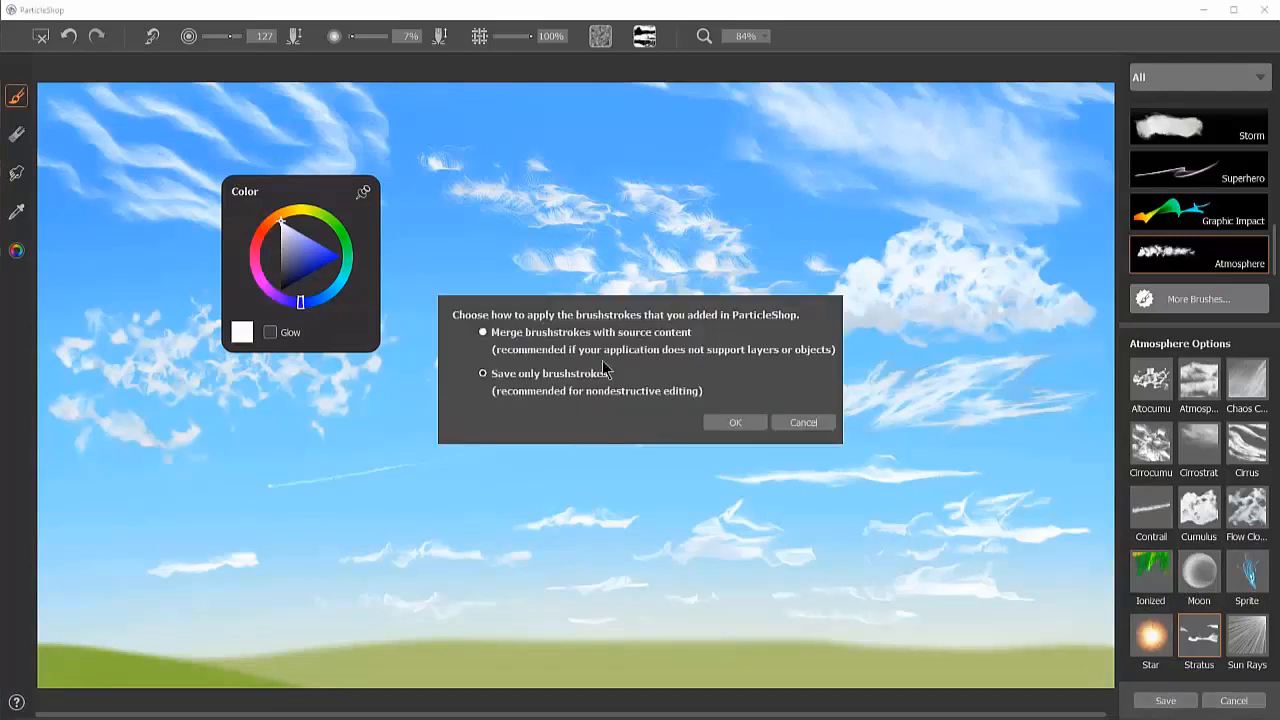
left_click(734, 420)
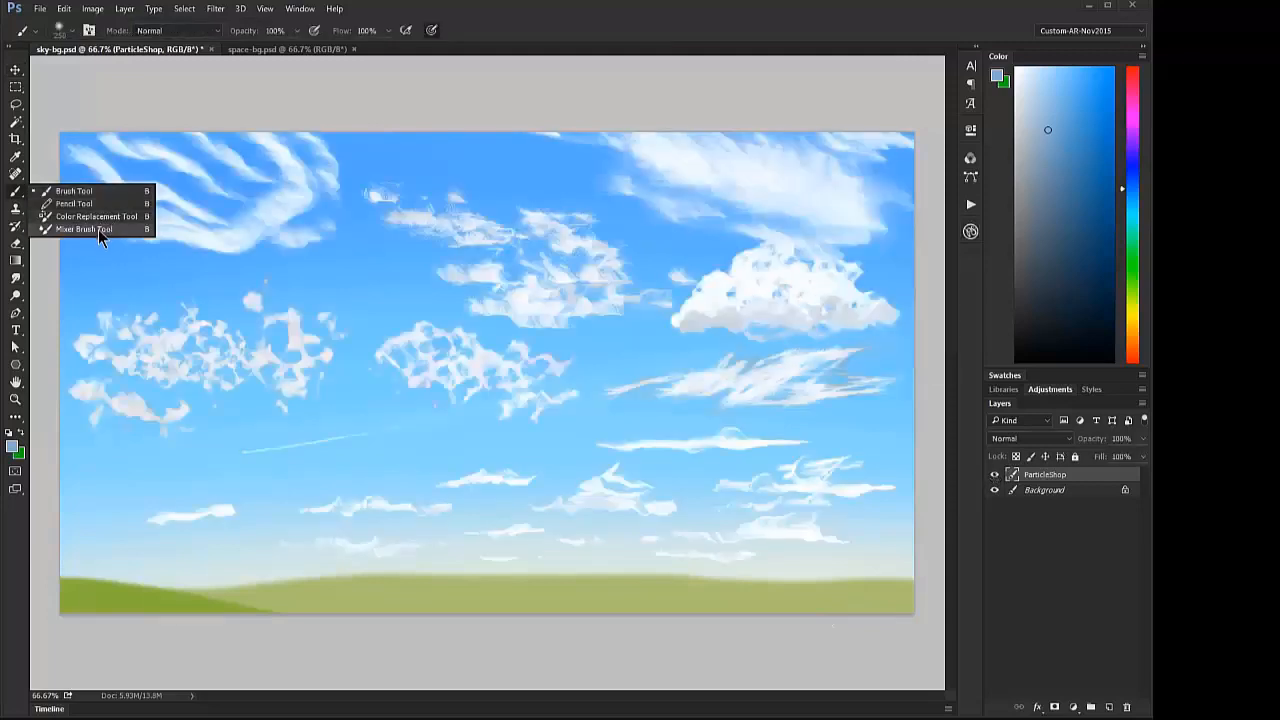
Step: Smudge the left and upper-middle cloud clusters so they blend into the sky
left_click(84, 228)
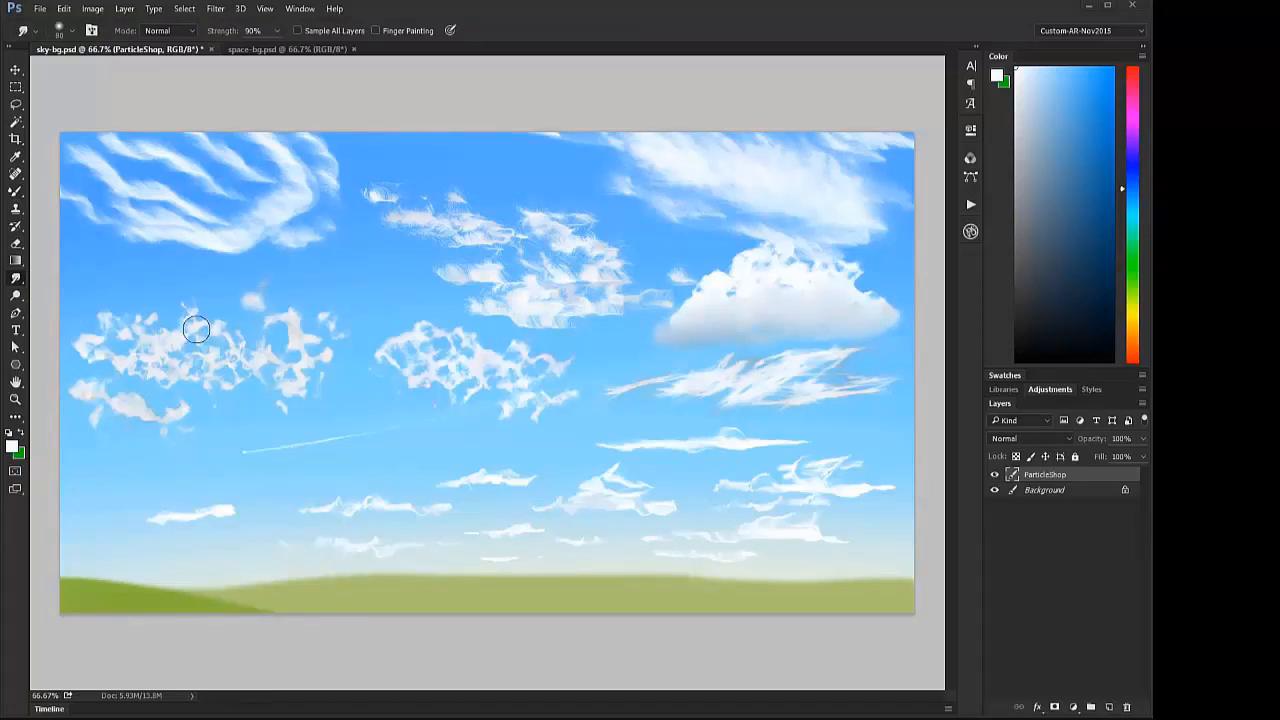
left_click_drag(196, 328, 250, 360)
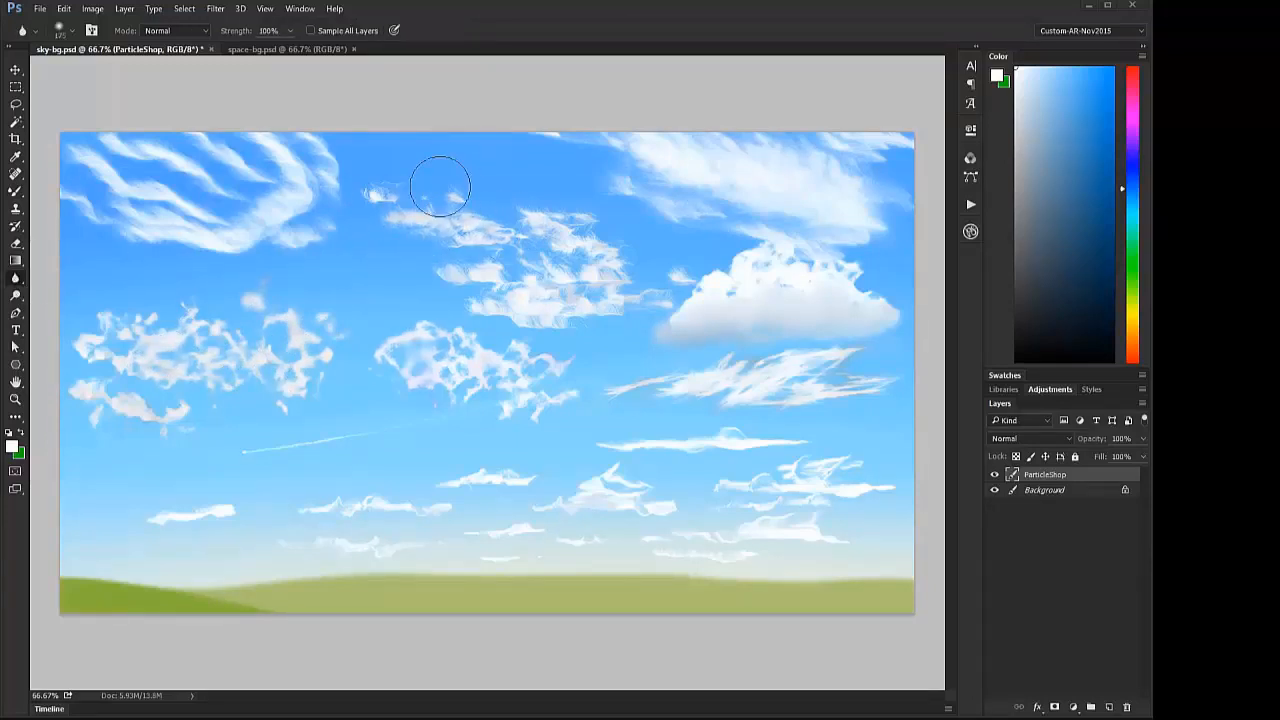
left_click_drag(440, 186, 630, 310)
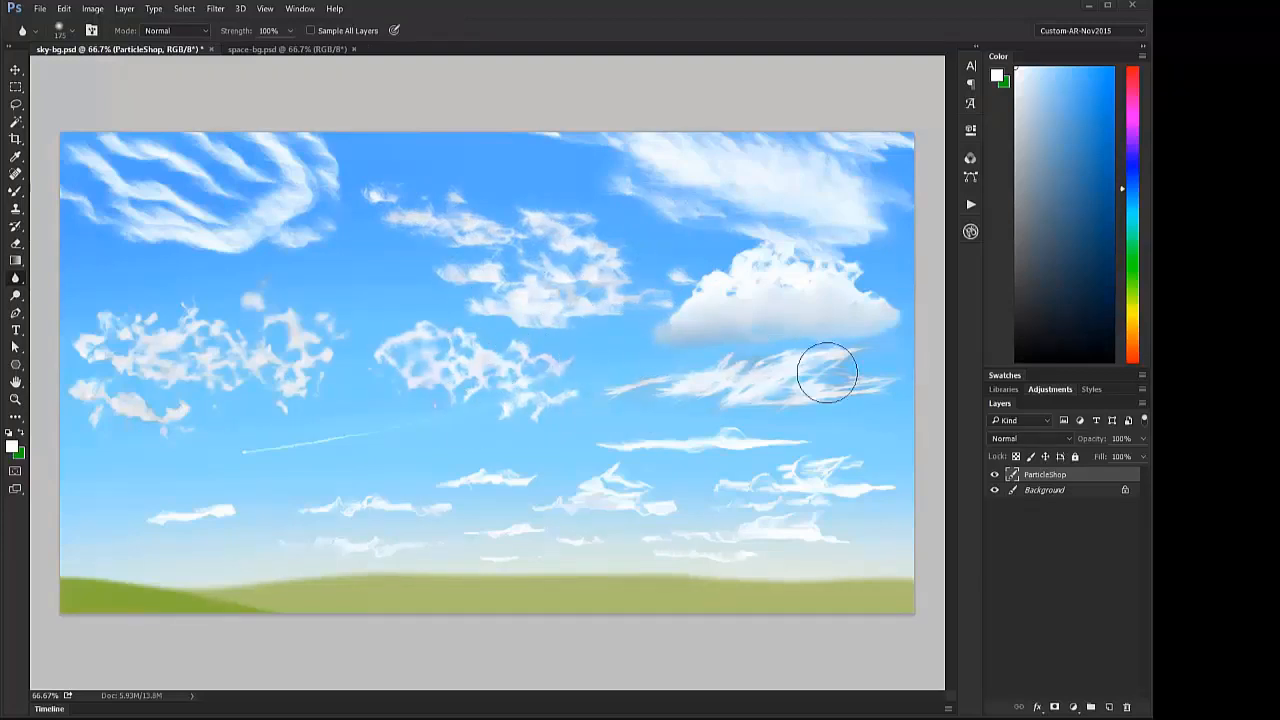
mouse_move(428, 550)
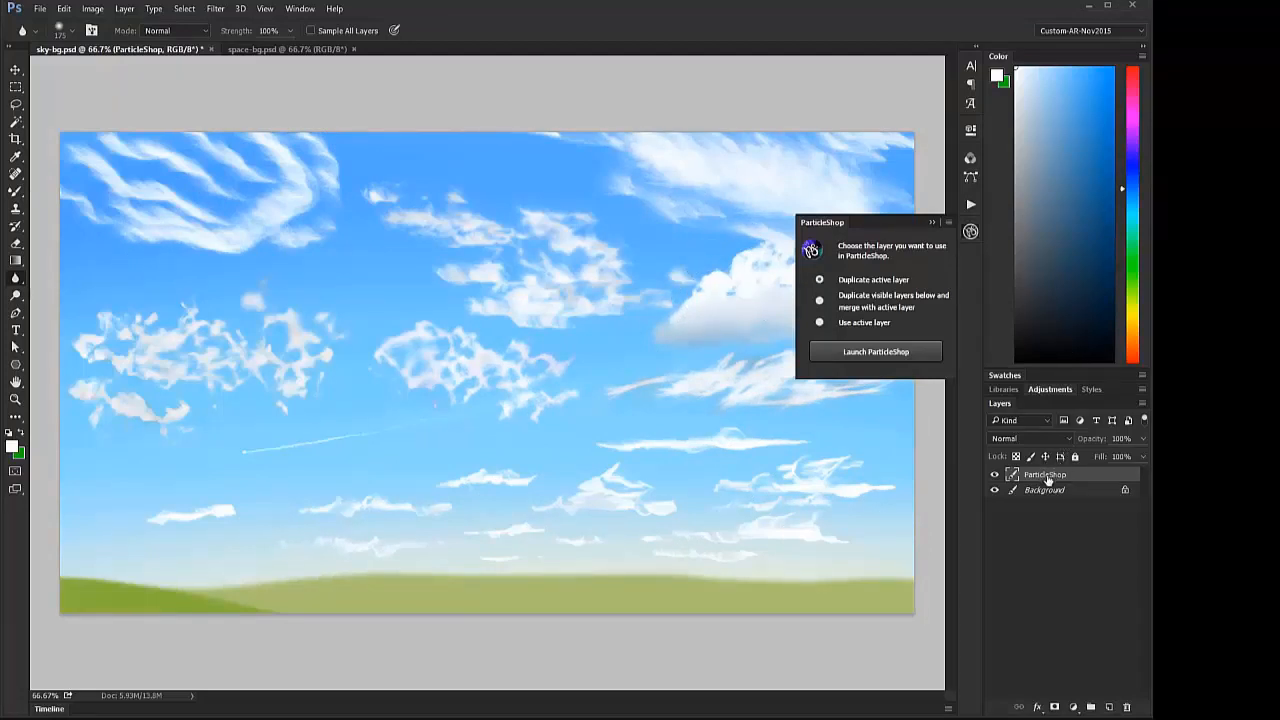
mouse_move(836, 308)
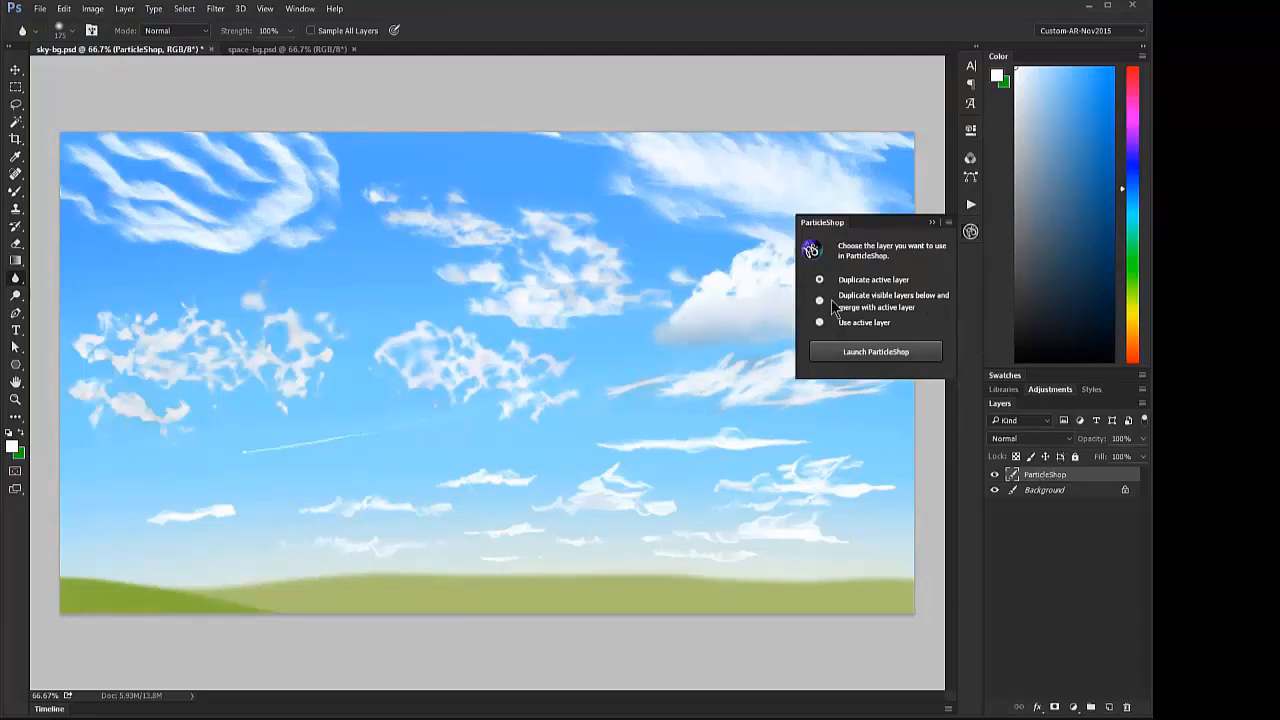
Step: Reopen the softened sky in ParticleShop on a duplicate of the active layer
left_click(820, 300)
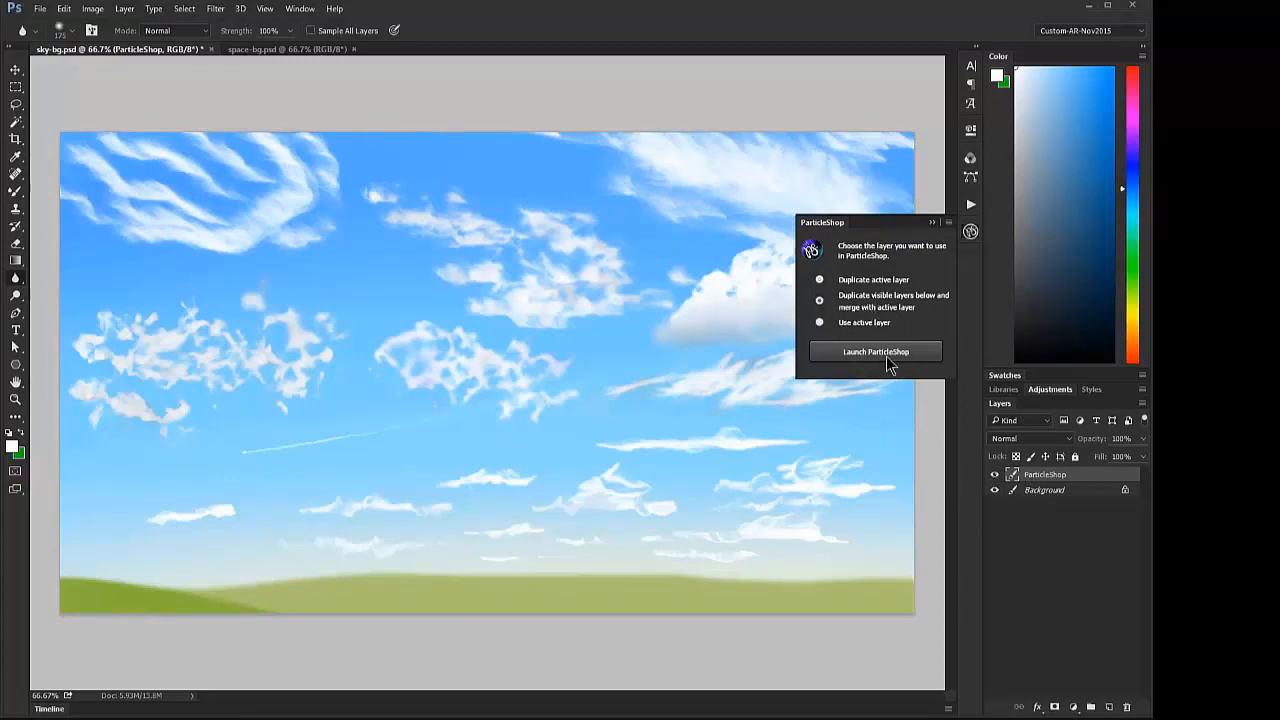
left_click(876, 352)
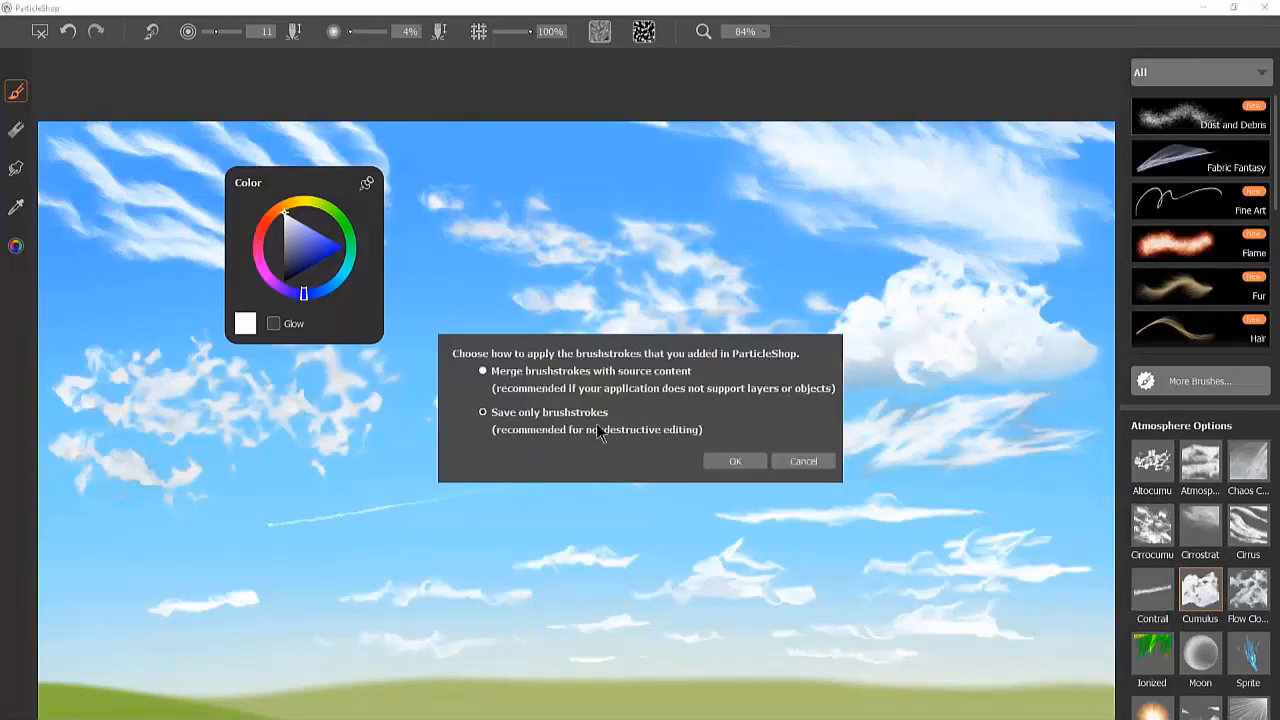
Step: Merge the cloud strokes, refine the right puffy cloud, and bring up space-bg.psd
left_click(734, 460)
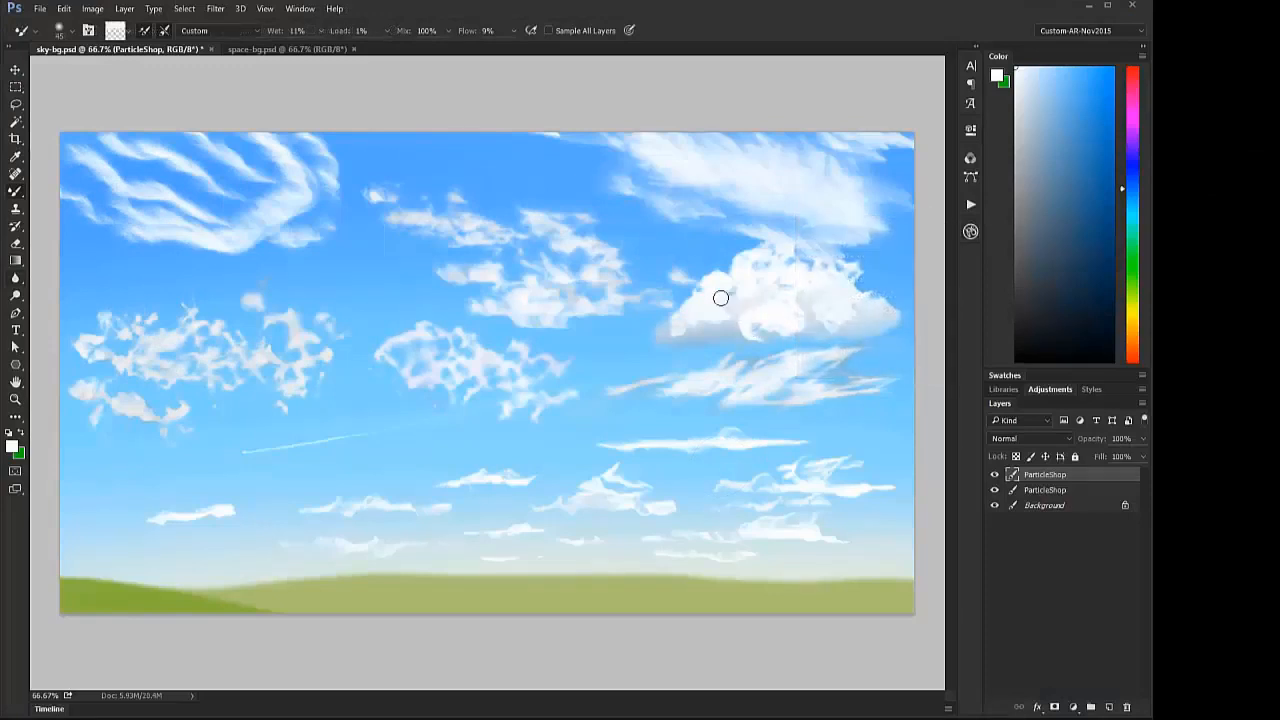
mouse_move(674, 332)
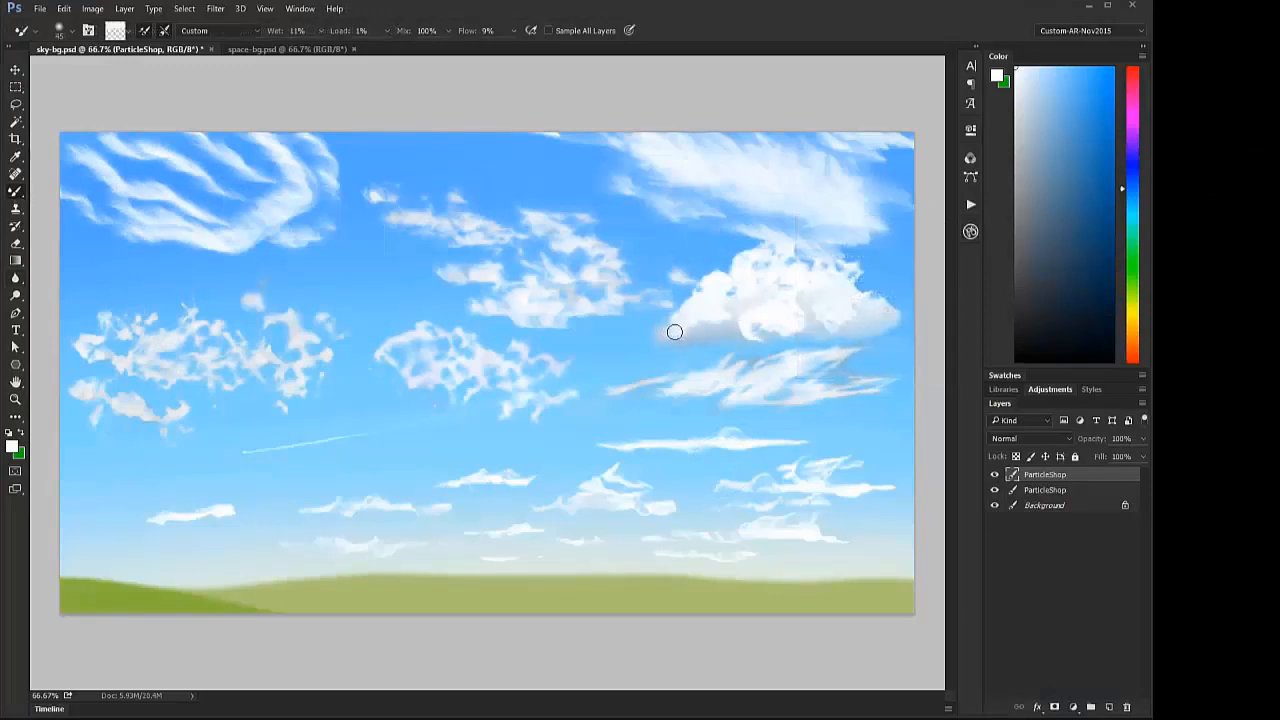
mouse_move(712, 330)
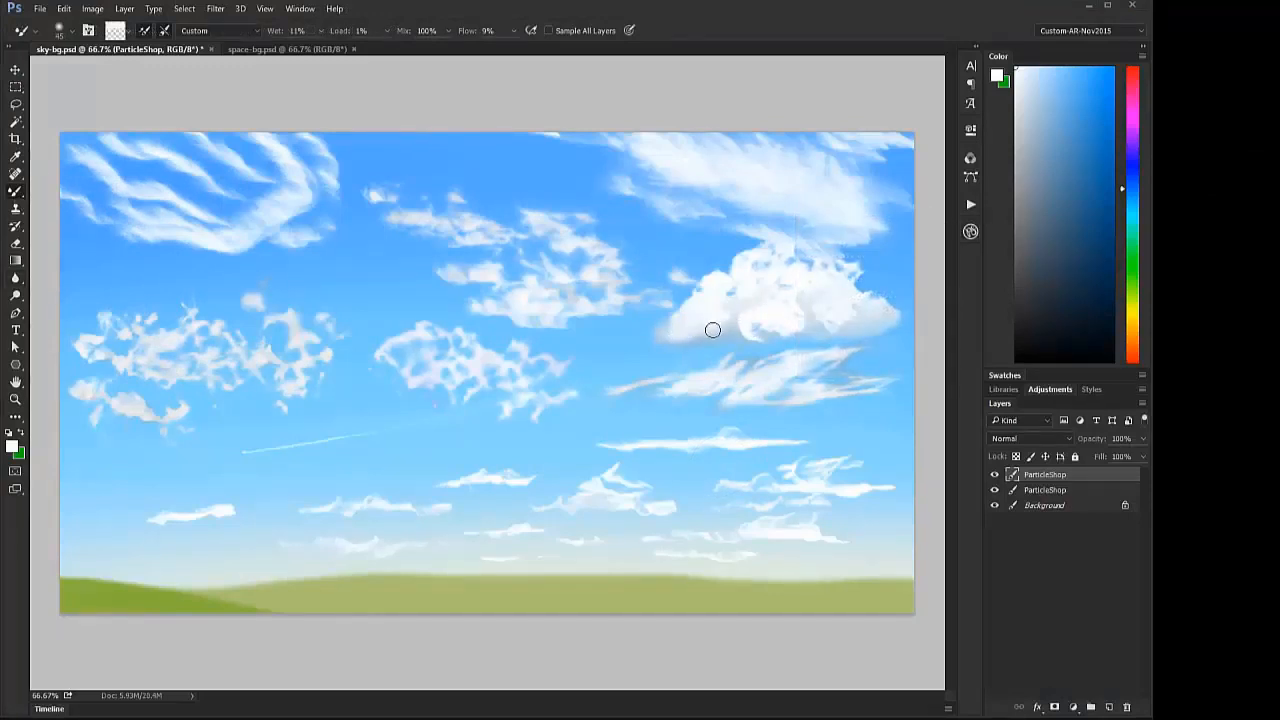
left_click_drag(712, 330, 802, 328)
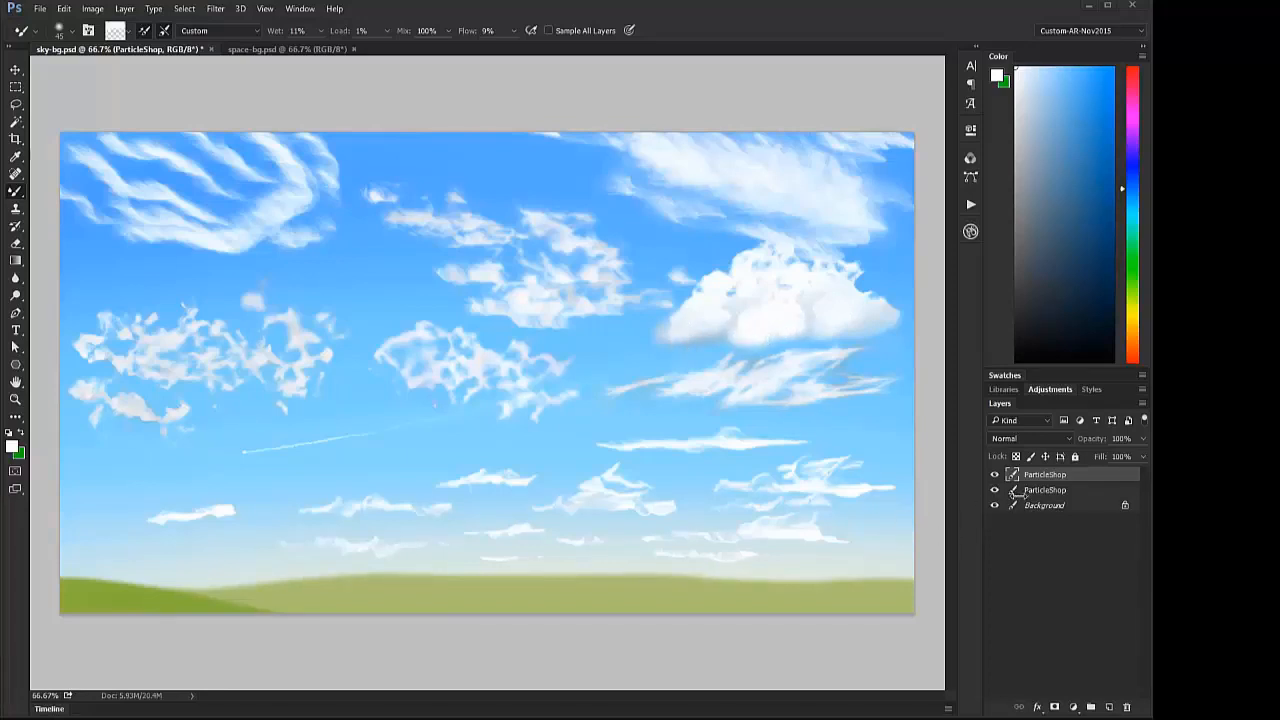
left_click(252, 48)
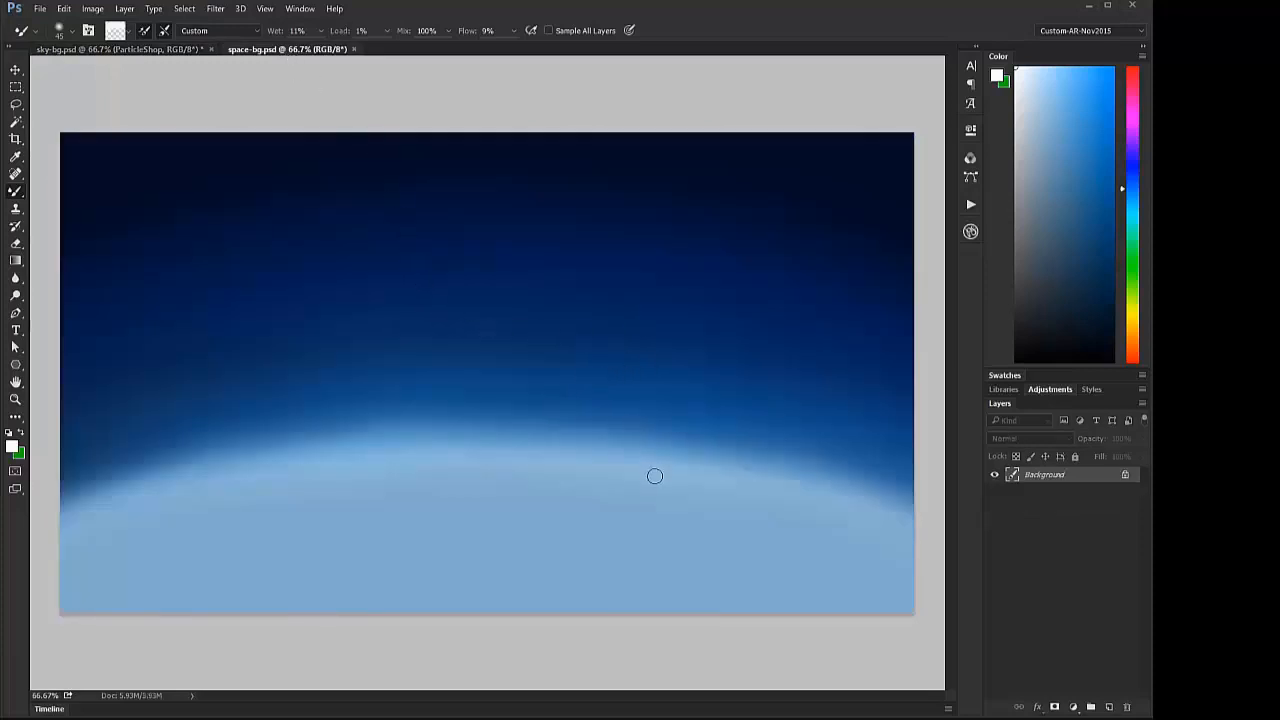
Step: Launch ParticleShop from Filter > Corel and pick the Ionized brush for aurora streaks
left_click(970, 232)
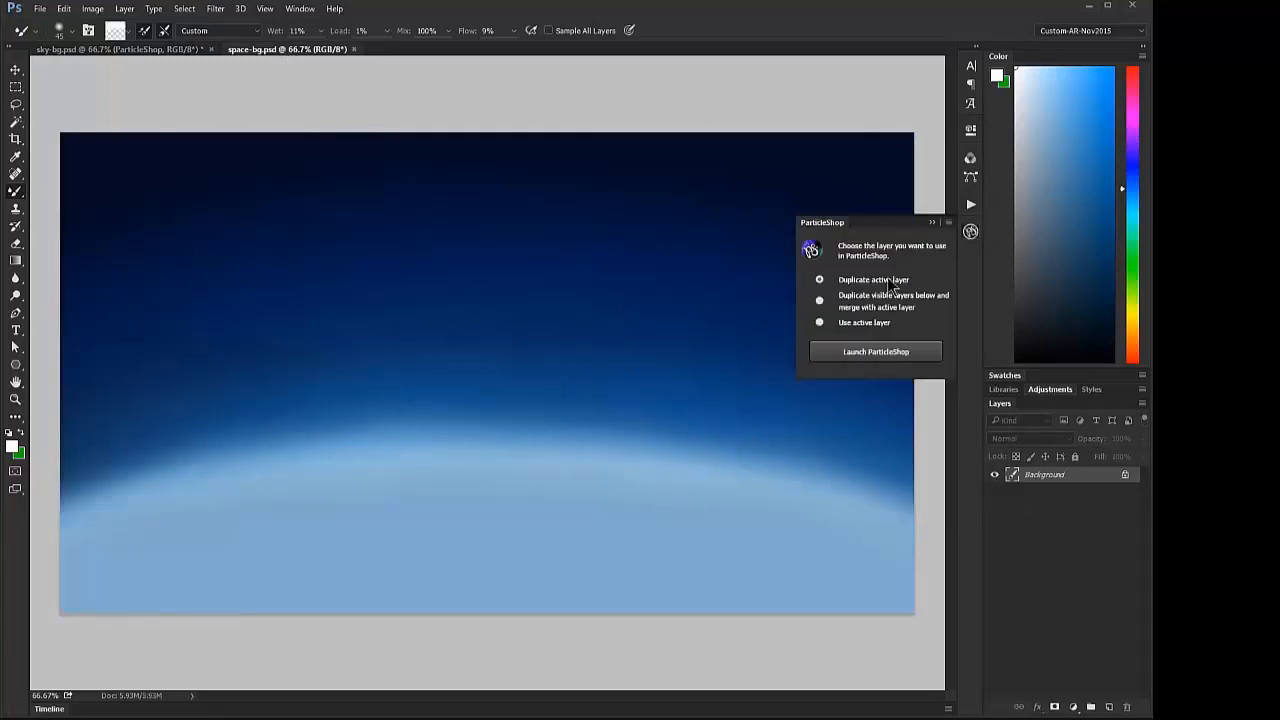
left_click(876, 352)
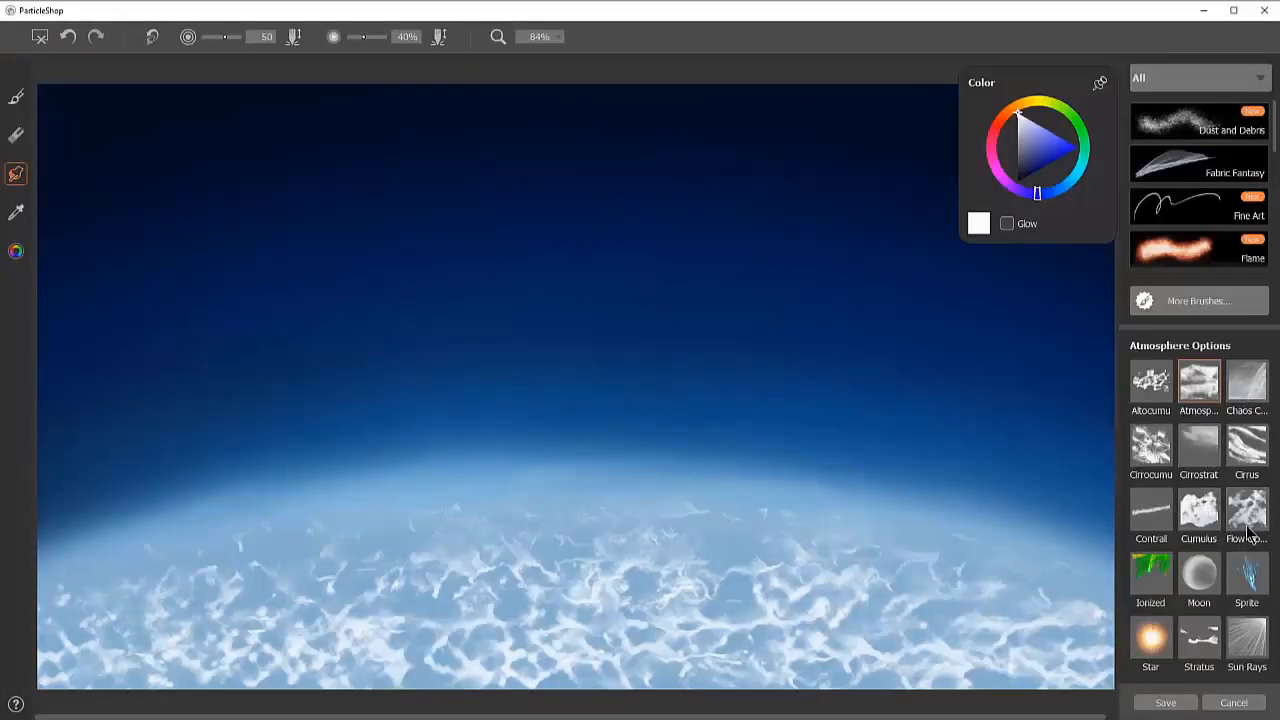
left_click(1150, 576)
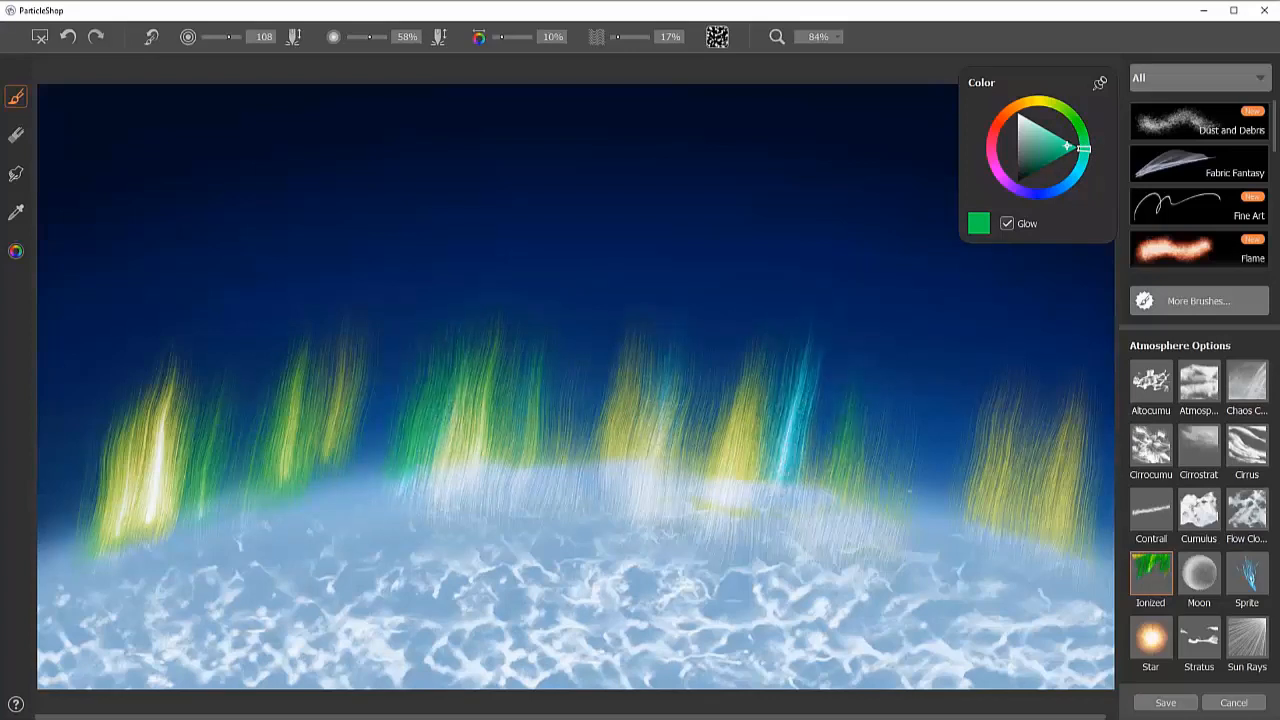
Step: Paint the moon and stars with their brushes, save, and merge the strokes into the image
left_click(1246, 640)
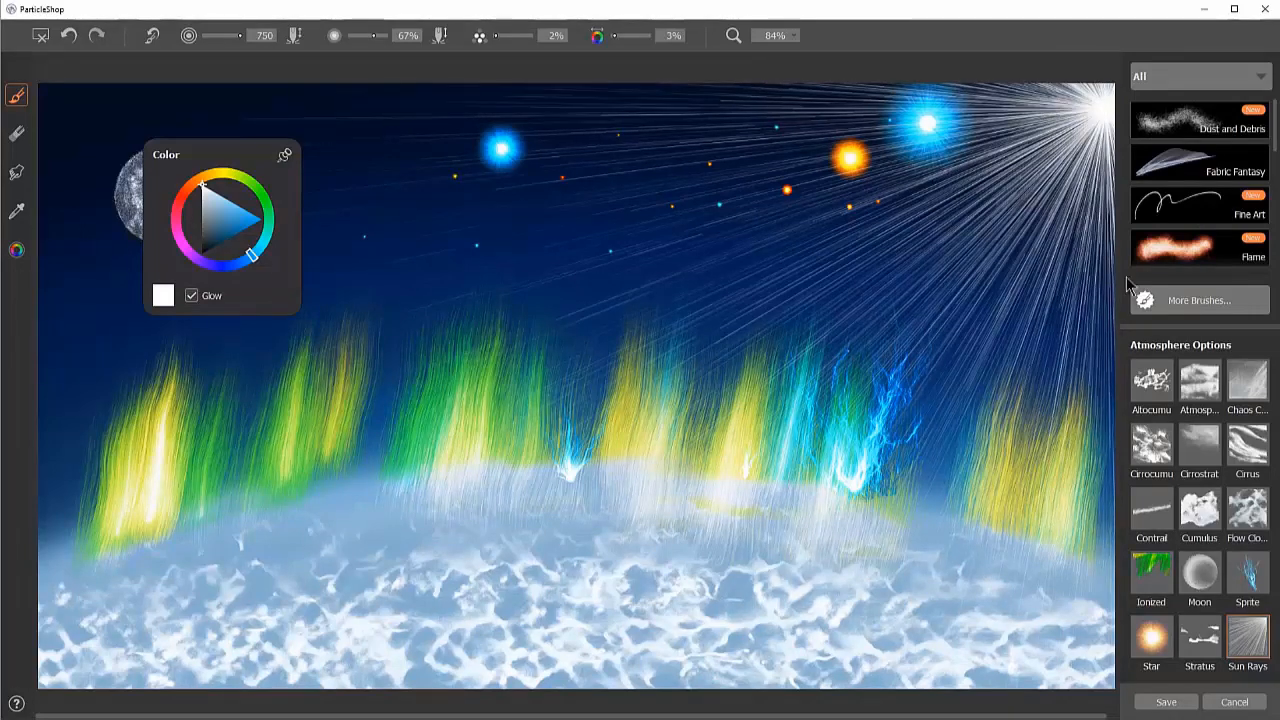
left_click(1164, 700)
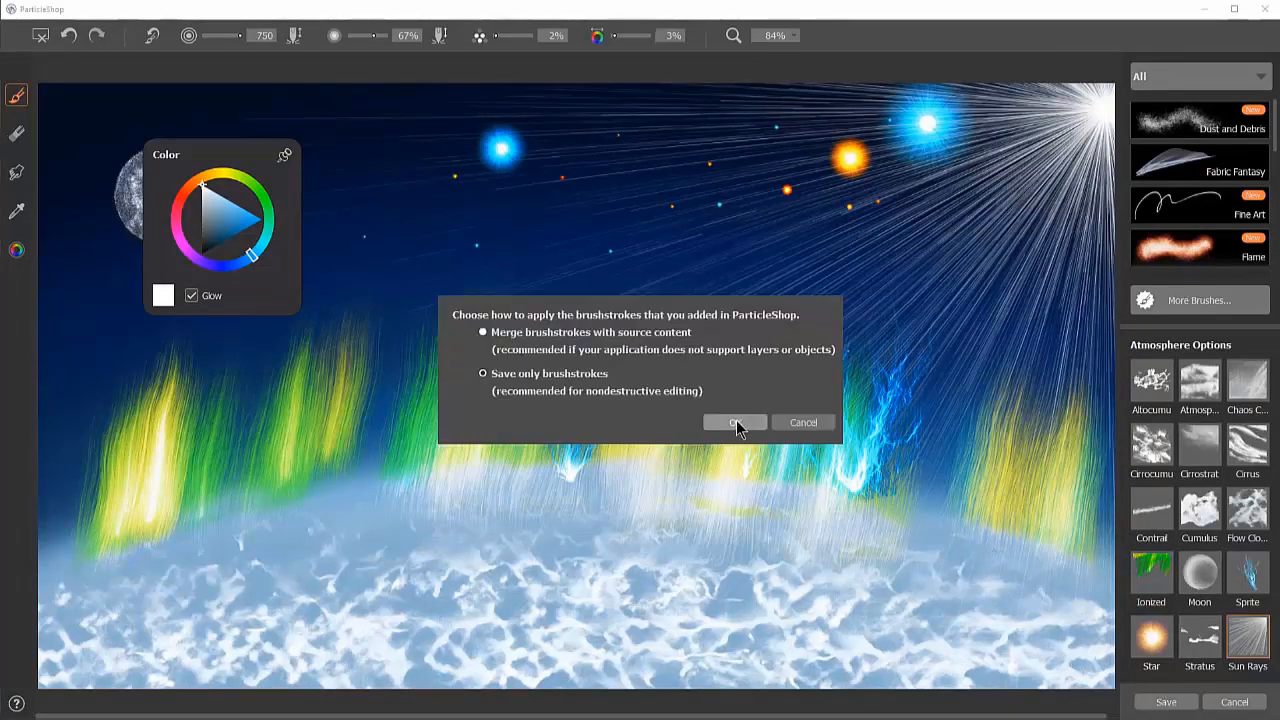
left_click(734, 420)
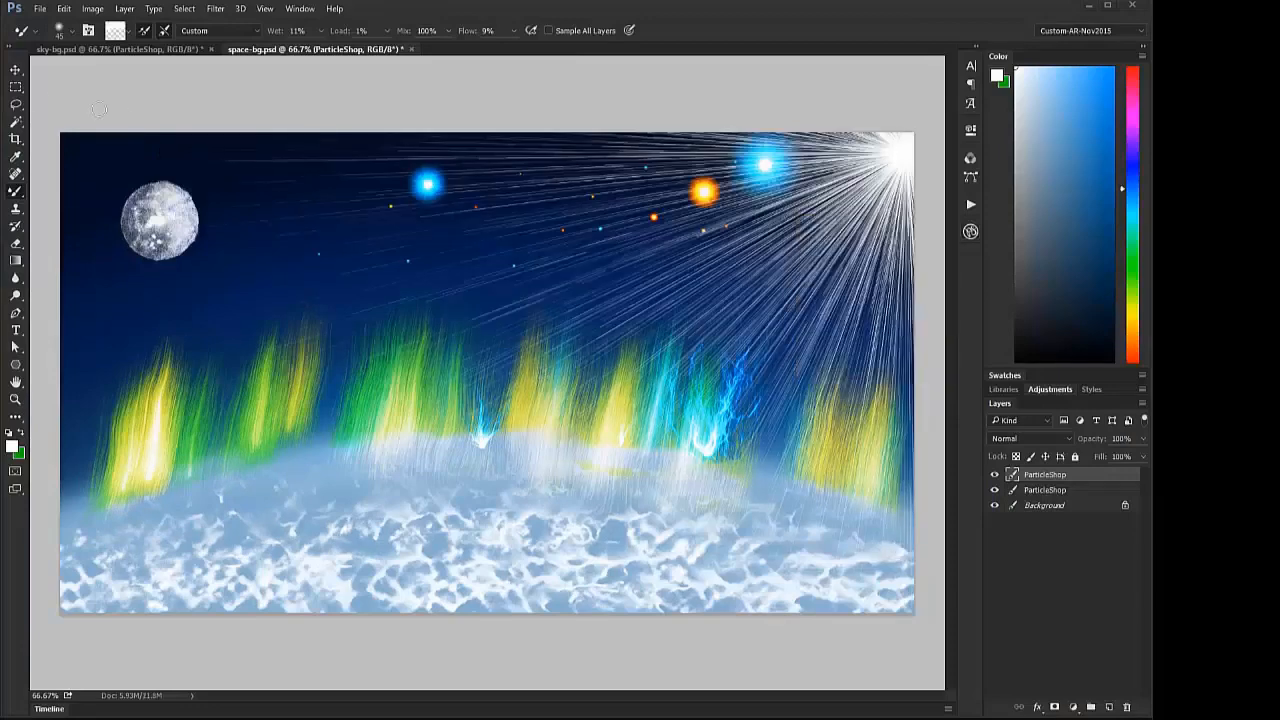
Step: Set the top ParticleShop layer to Screen at about 50% opacity, then select the middle layer
left_click(16, 56)
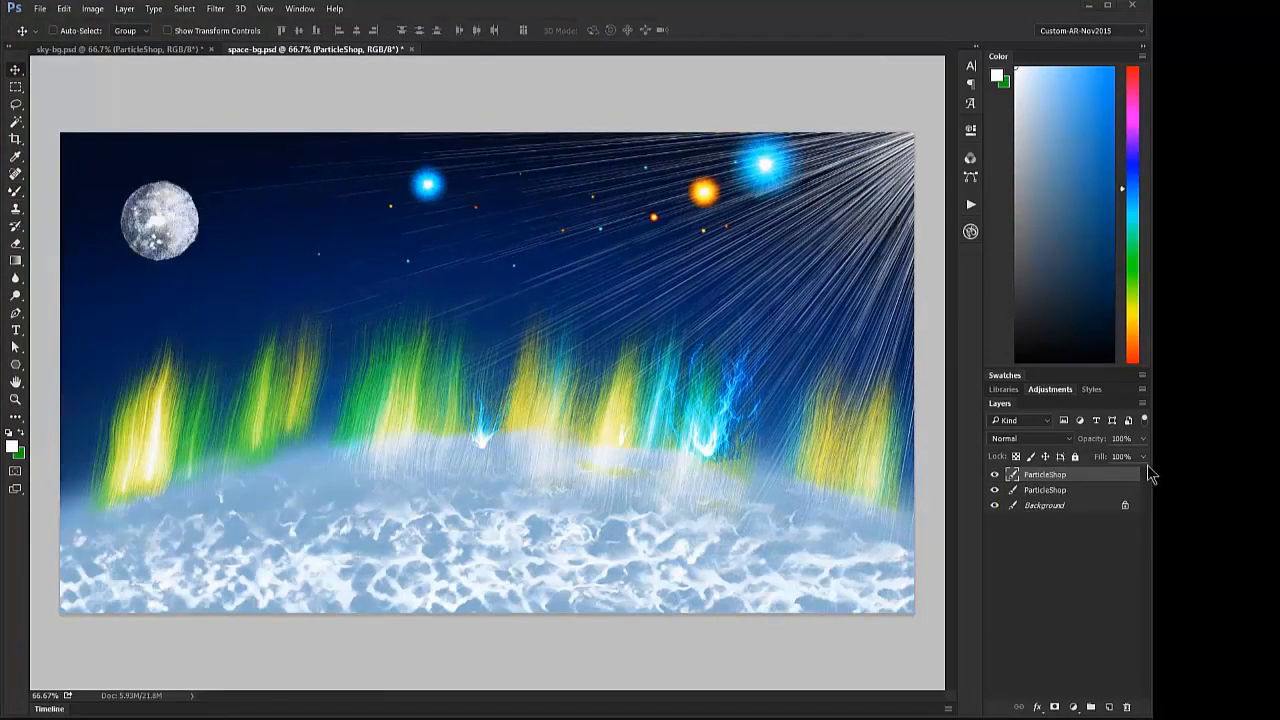
left_click(1030, 438)
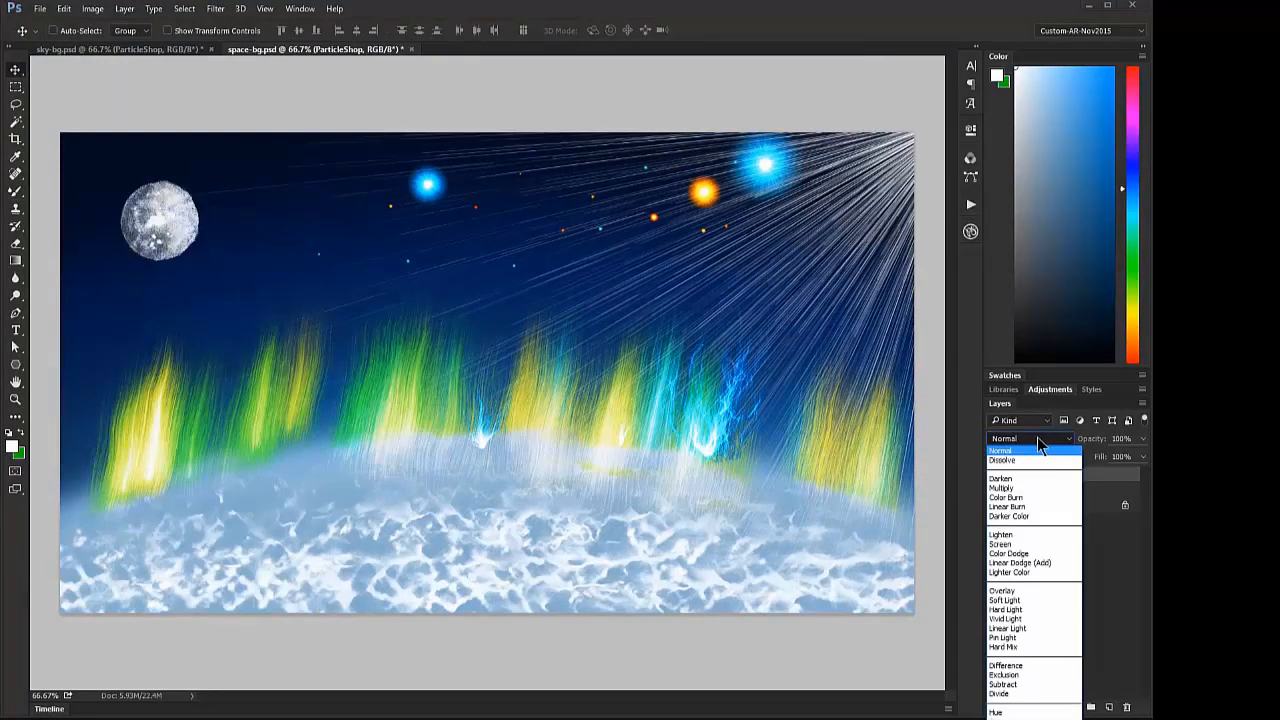
left_click(1000, 544)
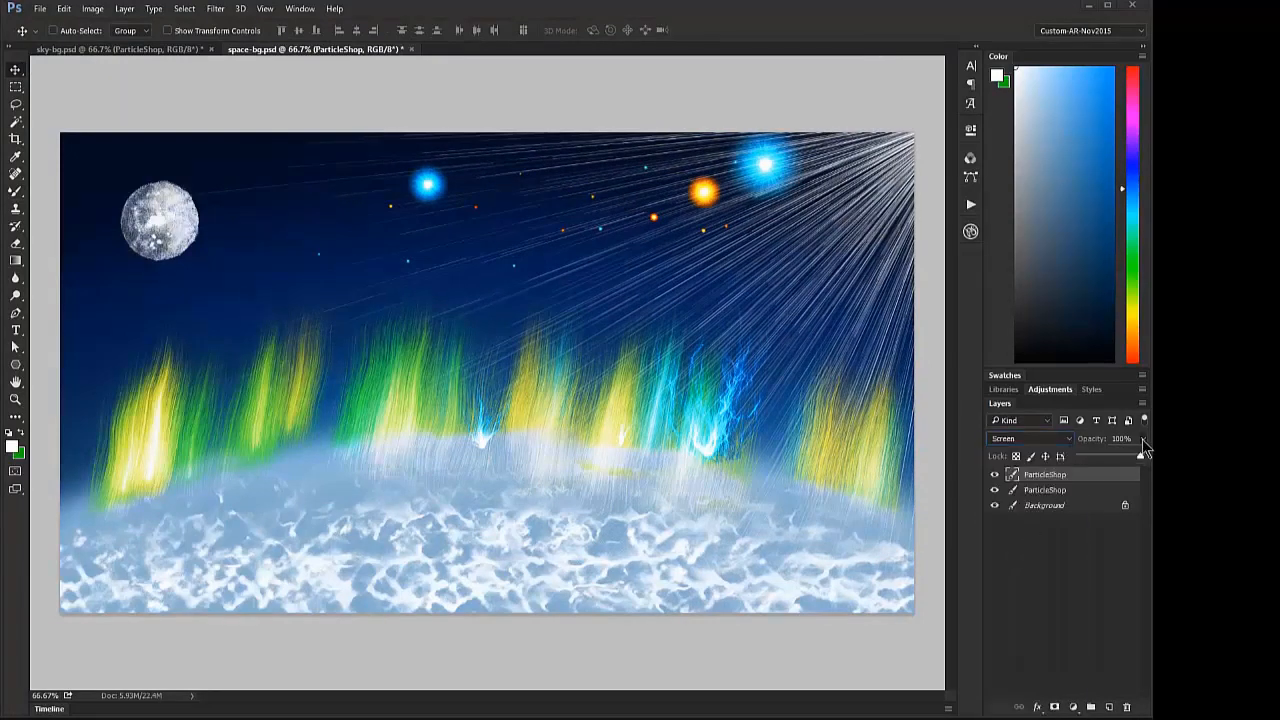
left_click_drag(1144, 448, 1108, 458)
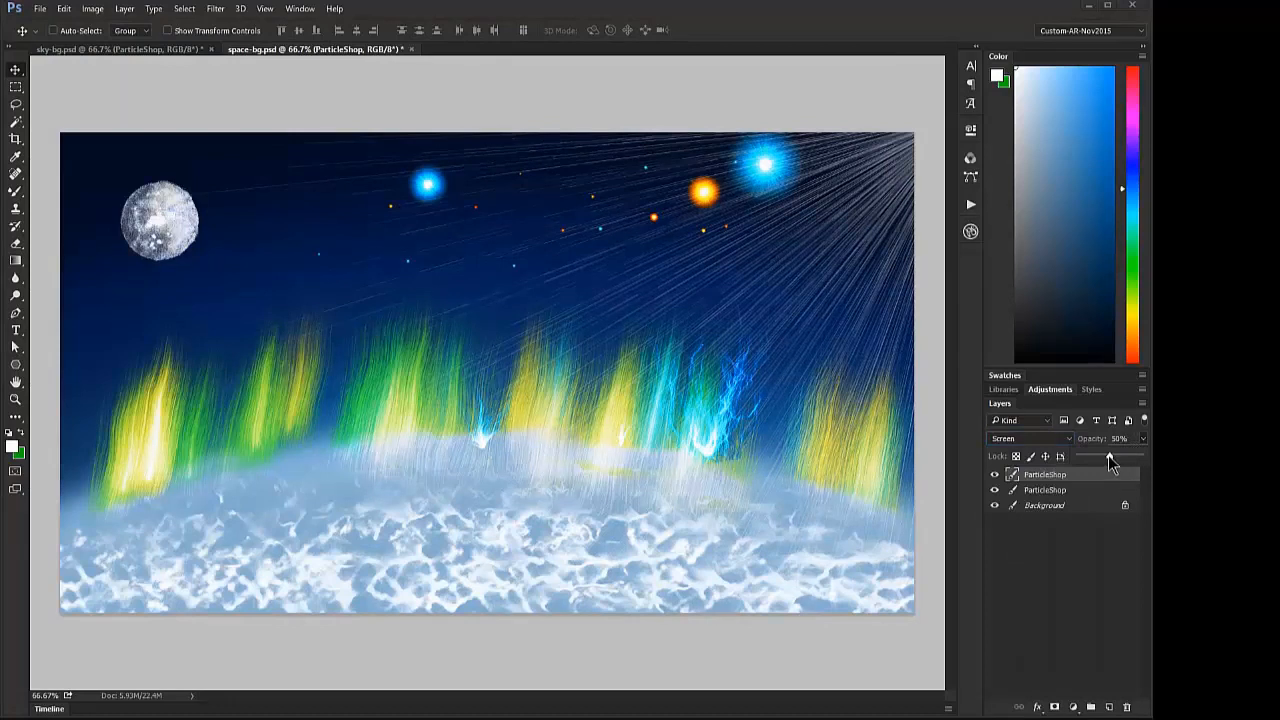
left_click_drag(1108, 456, 1112, 456)
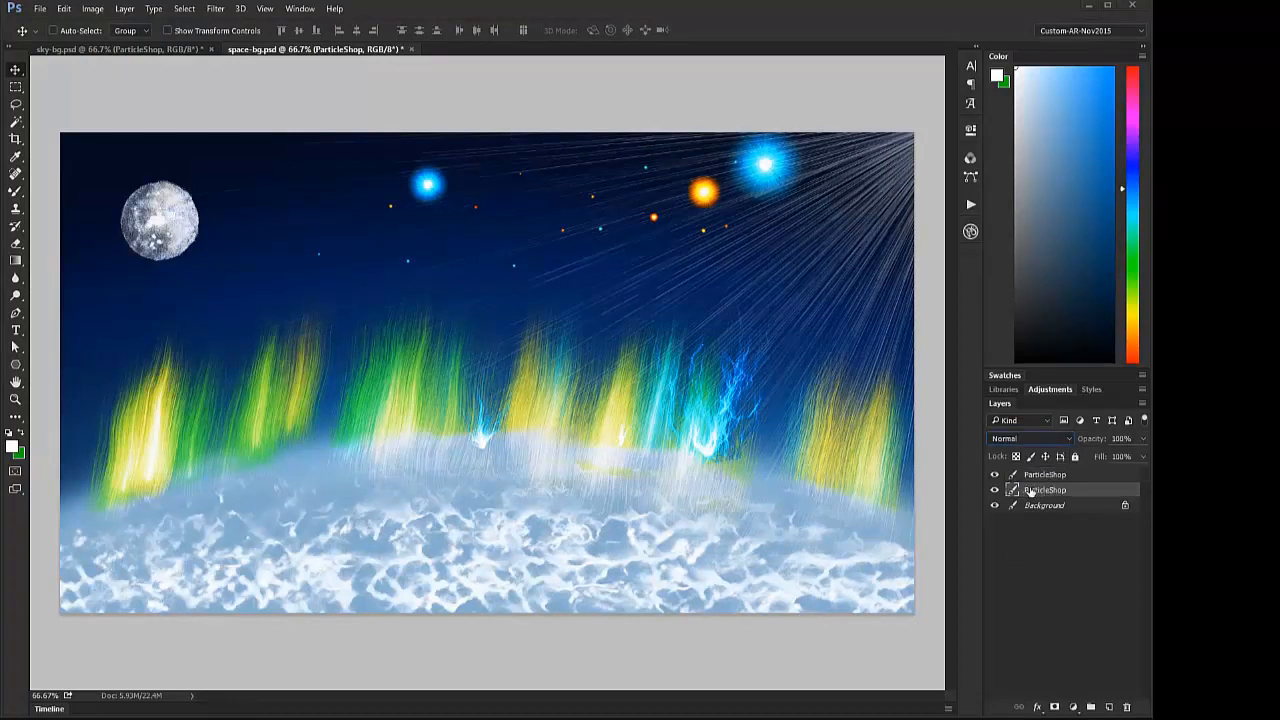
Step: Cycle the middle layer's blend mode through Screen, Hard Light, Vivid Light to Linear Light
left_click(1030, 438)
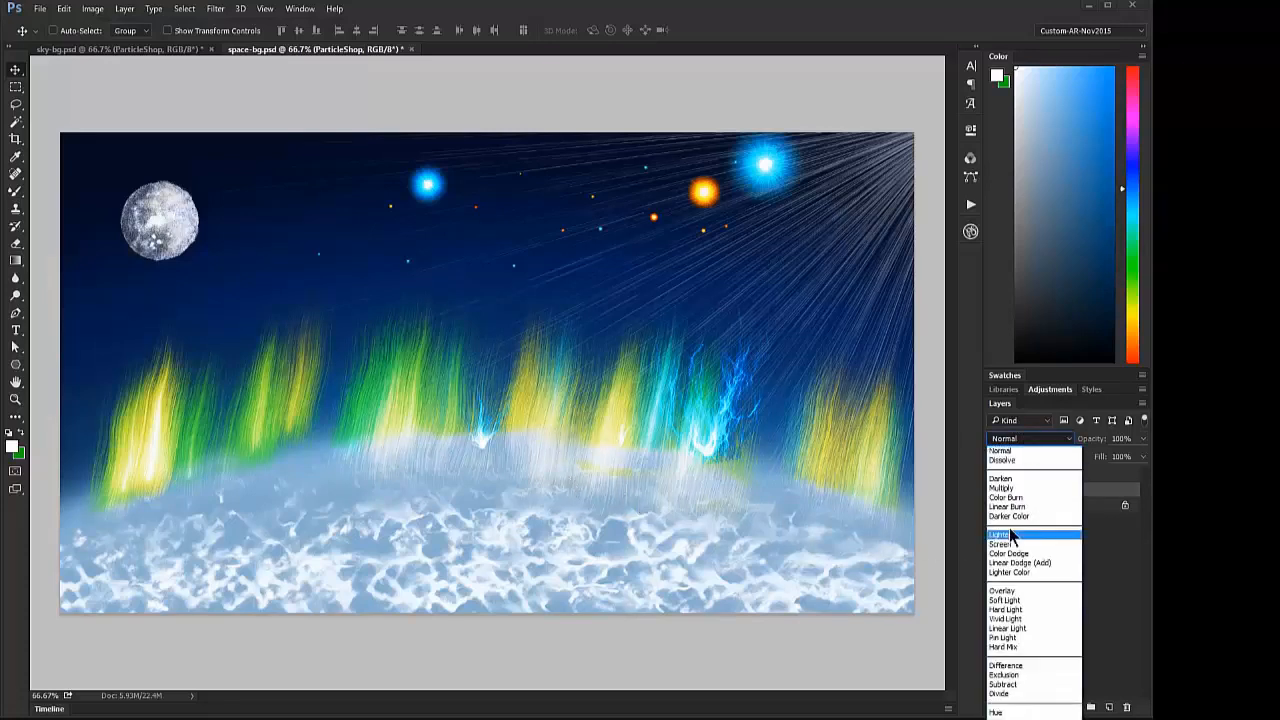
left_click(1000, 544)
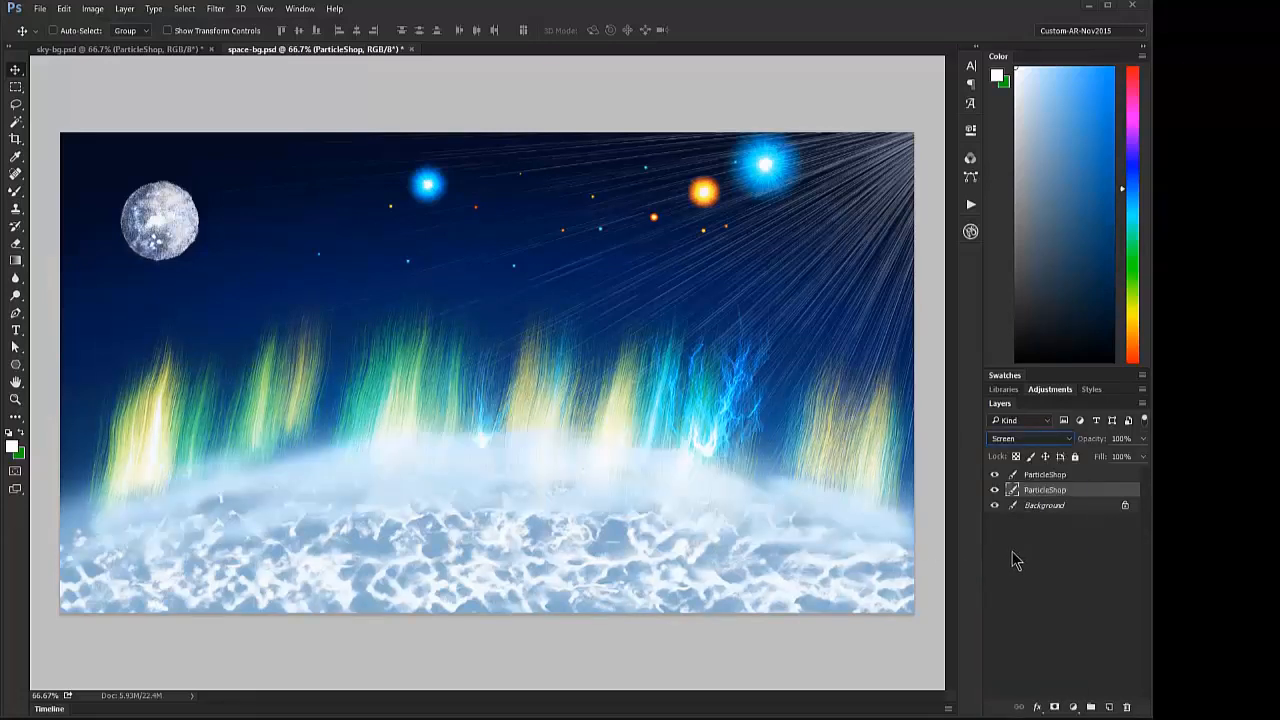
left_click(1030, 438)
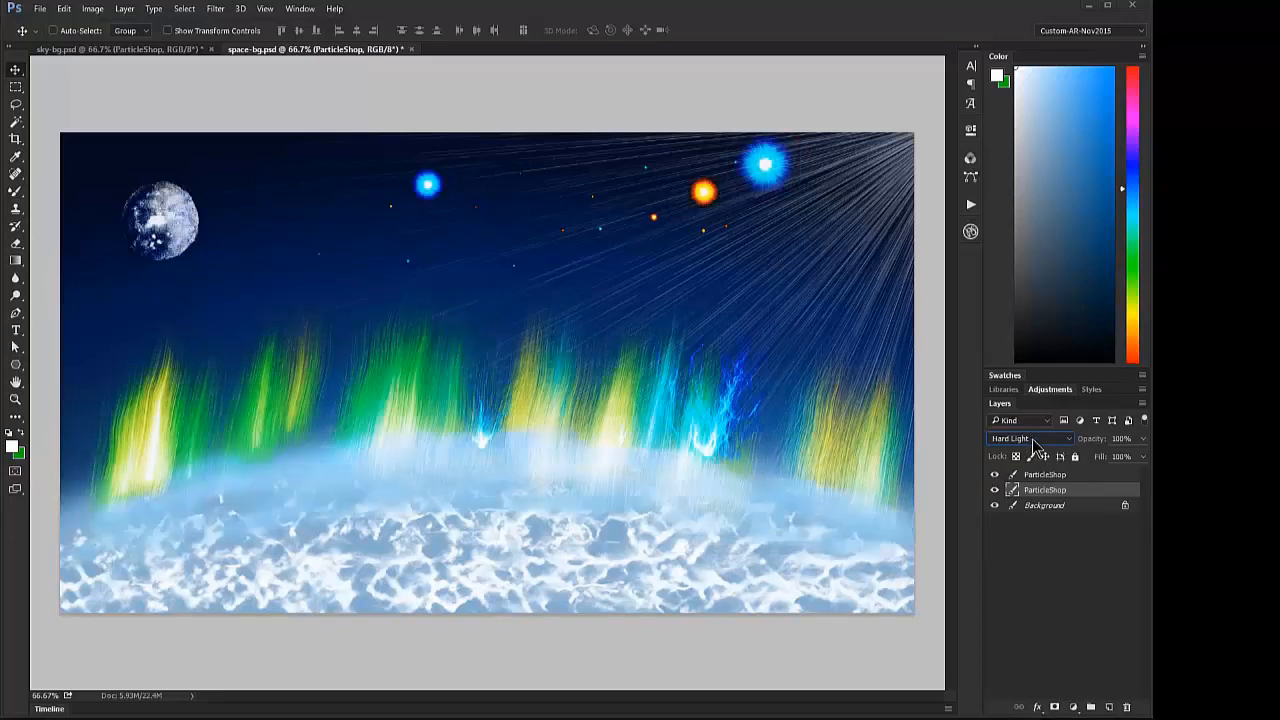
left_click(1028, 438)
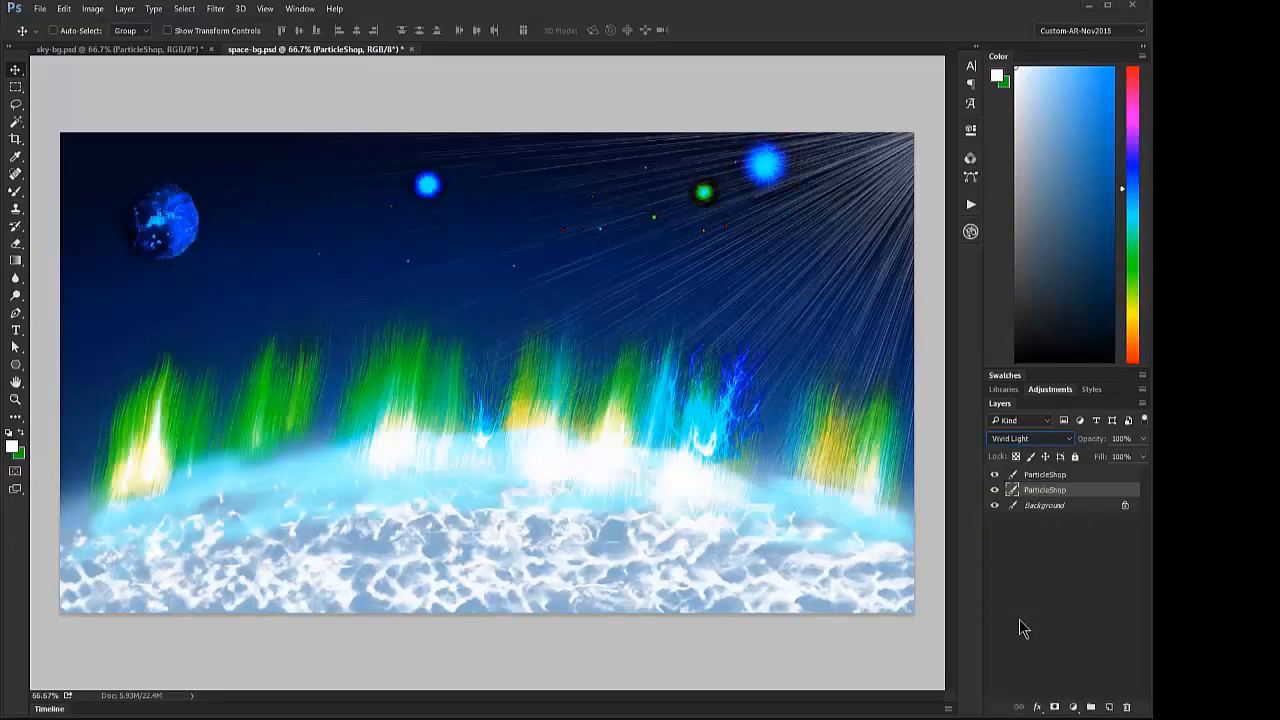
left_click(1030, 438)
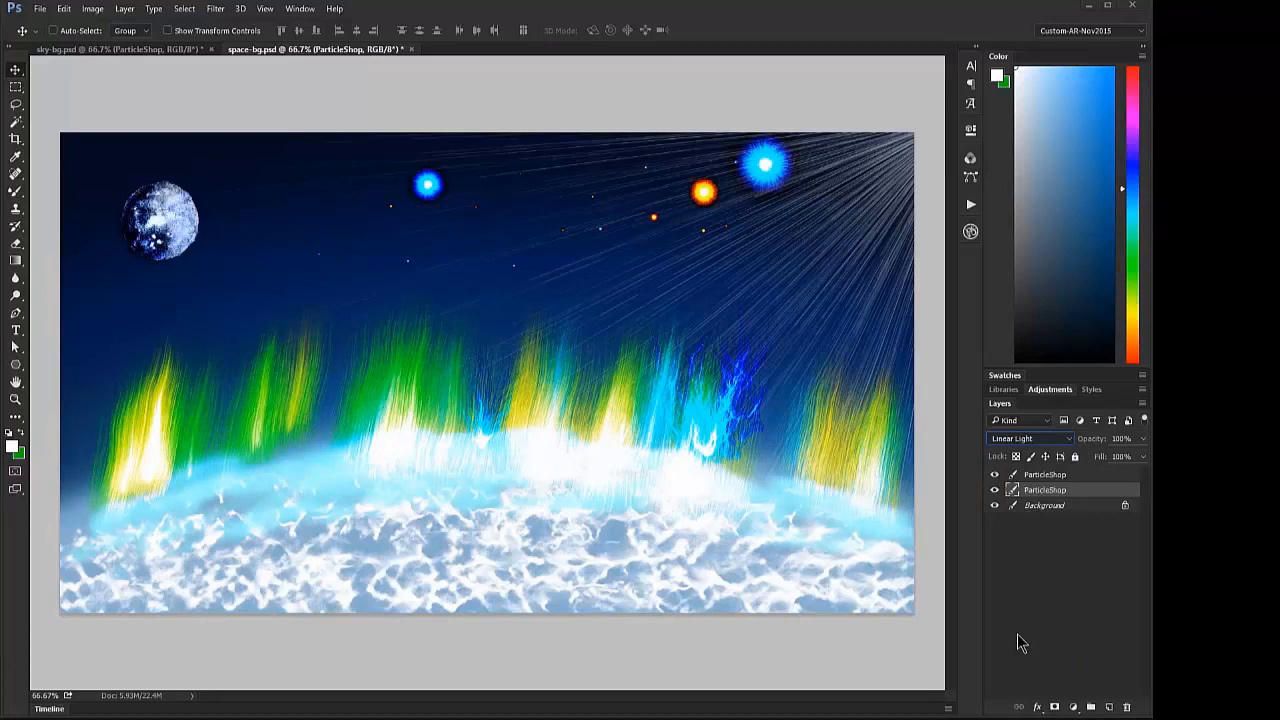
left_click(1030, 438)
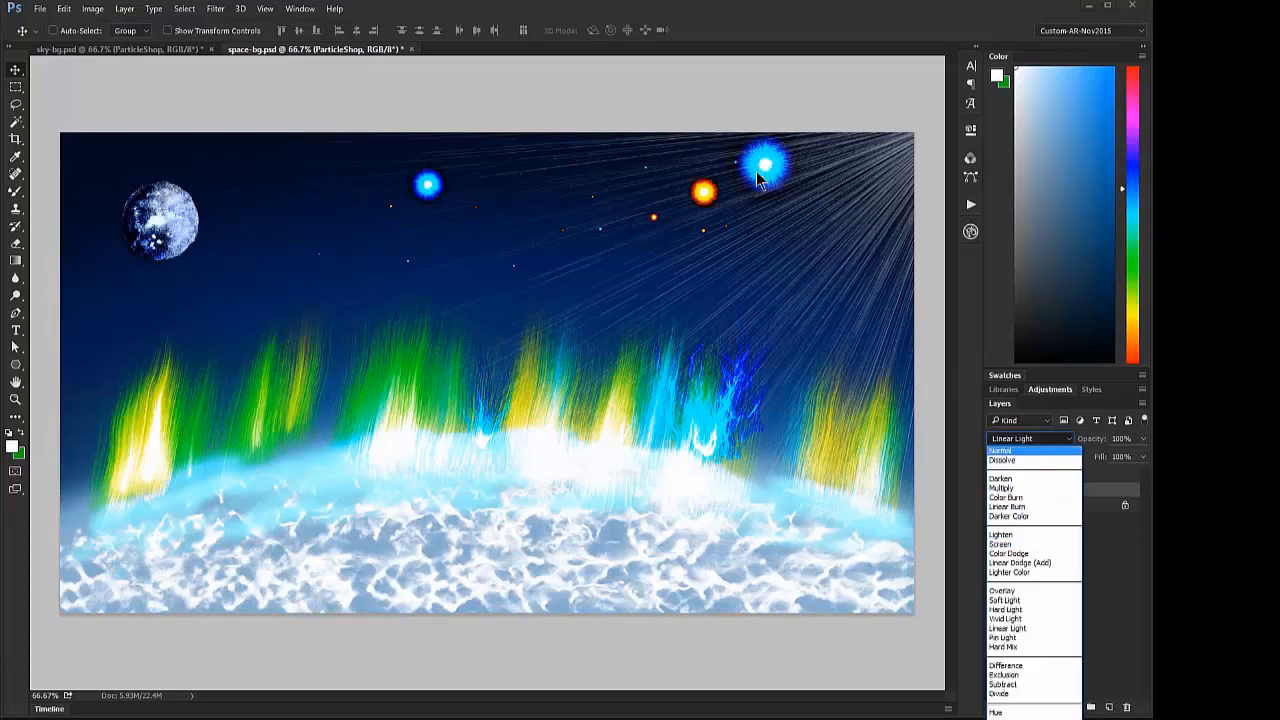
mouse_move(1000, 544)
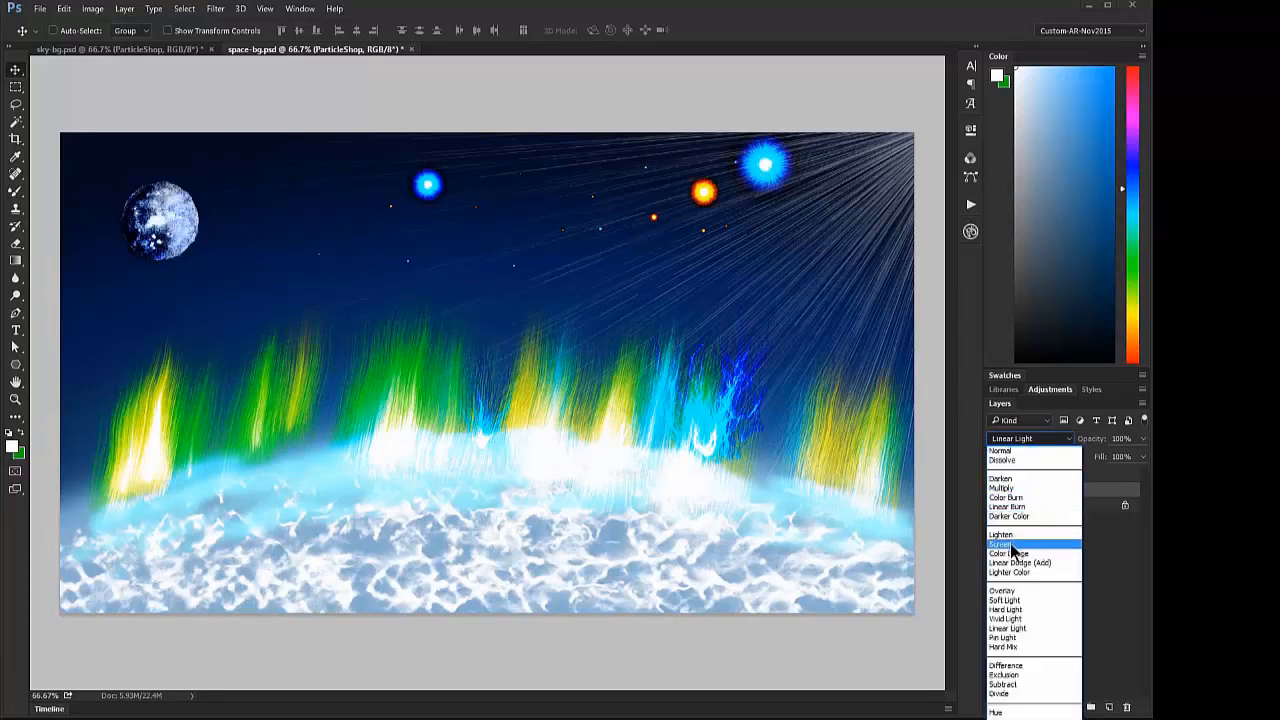